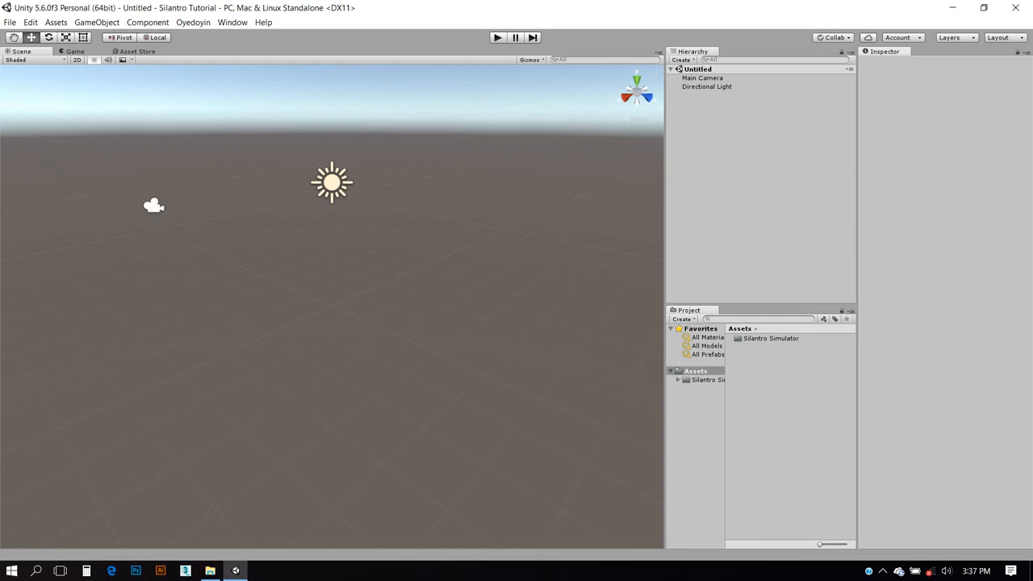
# - Inspect the Silantro Simulator asset folder and bring up the asset import options
pyautogui.click(771, 338)
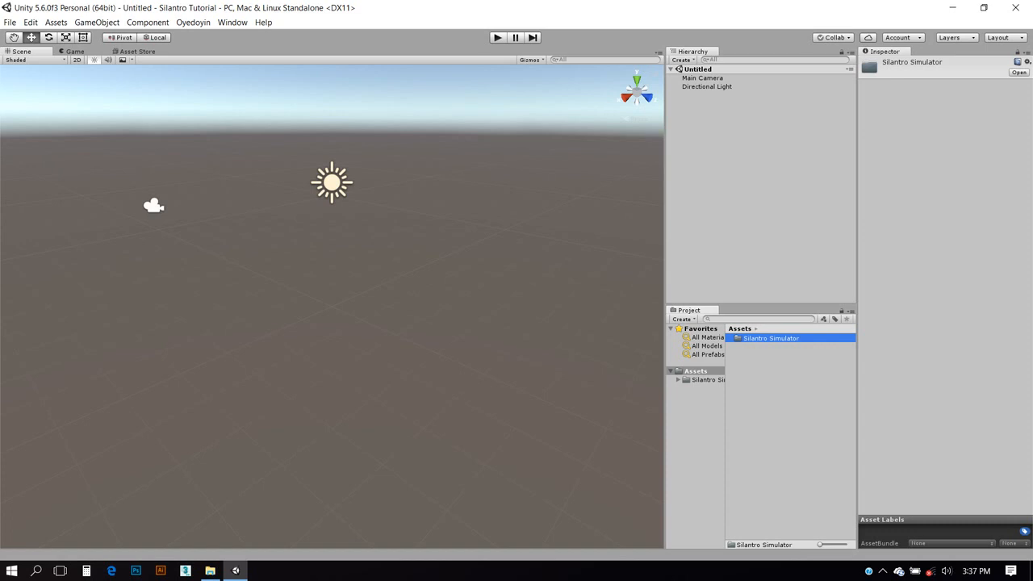
pyautogui.click(55, 22)
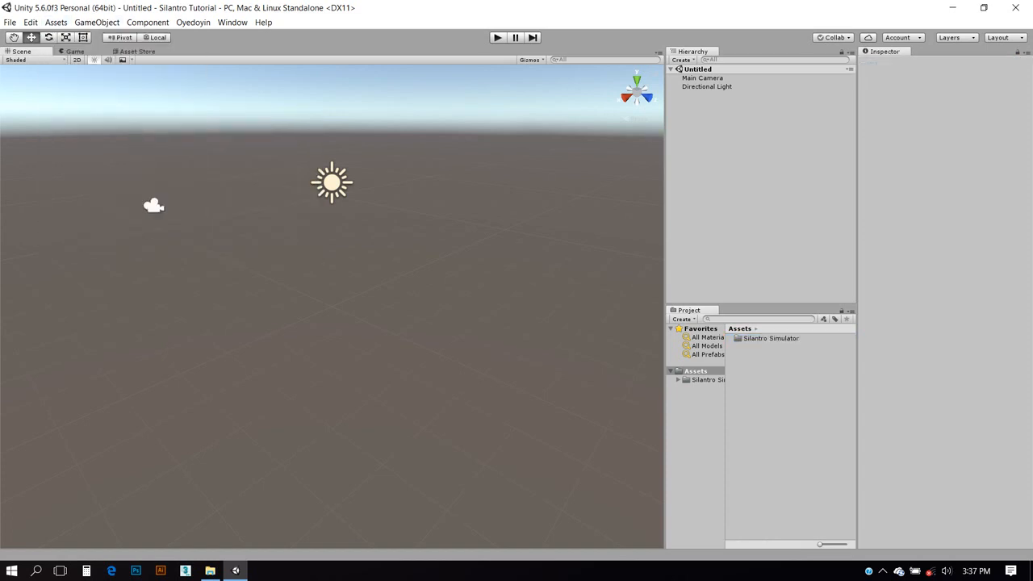
pyautogui.click(55, 22)
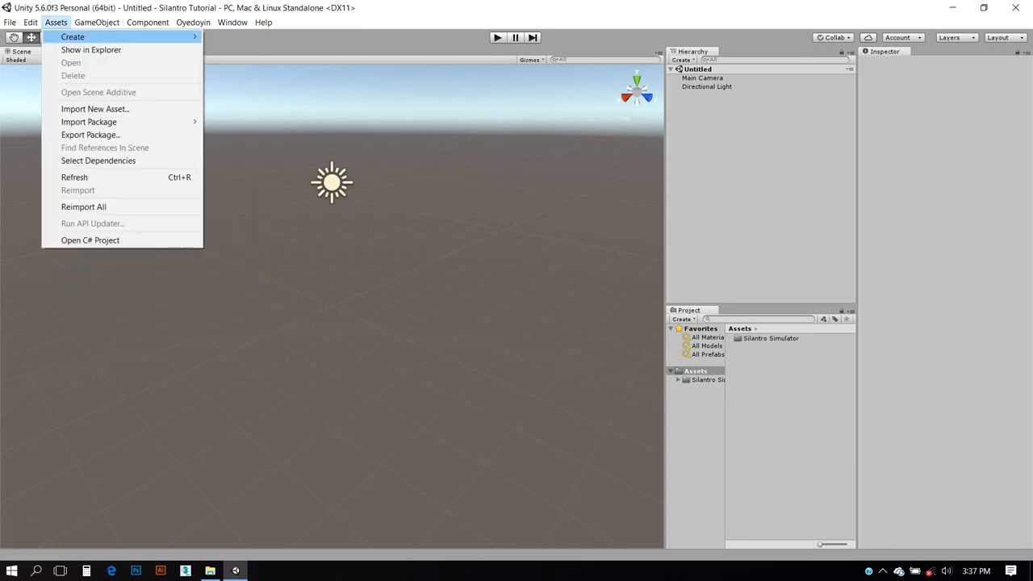
pyautogui.moveTo(88, 123)
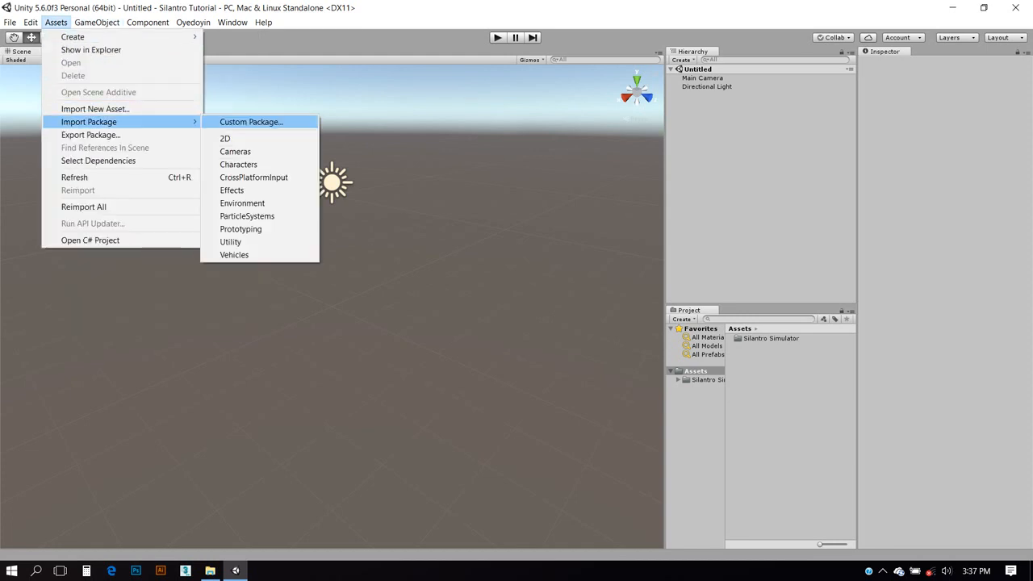
# - Start and cancel a custom package import, then show the Oyedoyin aircraft system menu
pyautogui.click(250, 123)
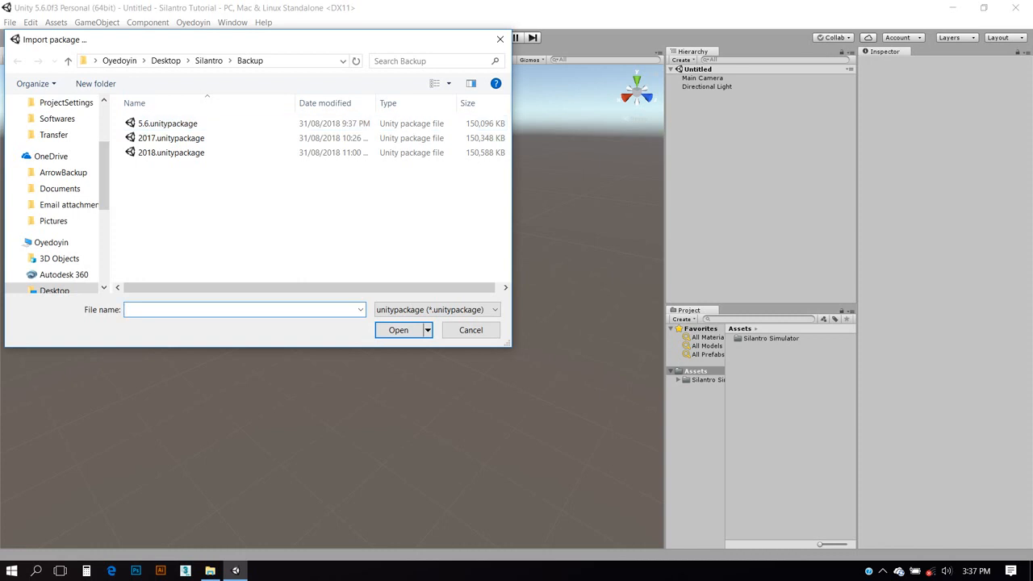
pyautogui.click(168, 123)
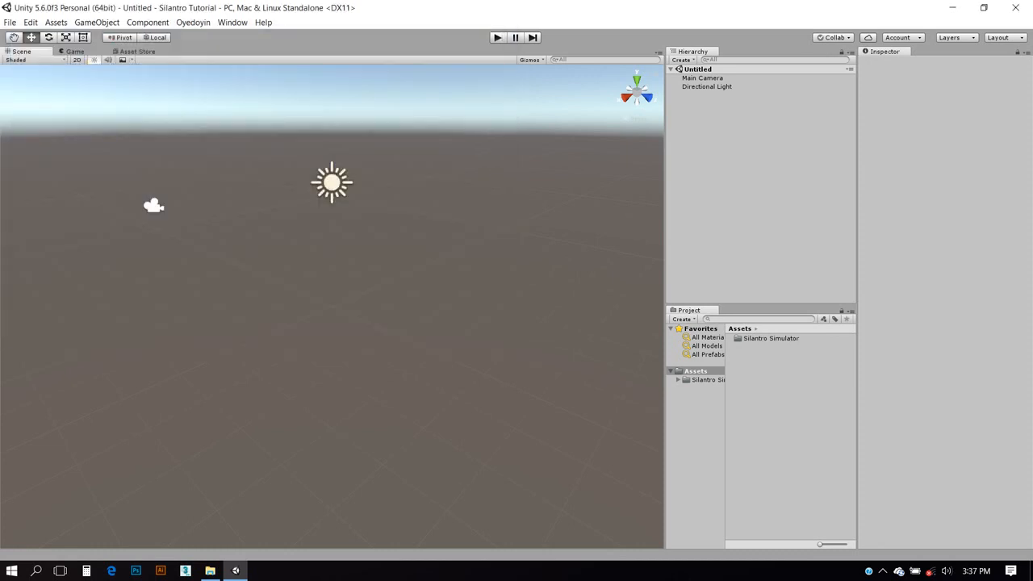
pyautogui.click(193, 23)
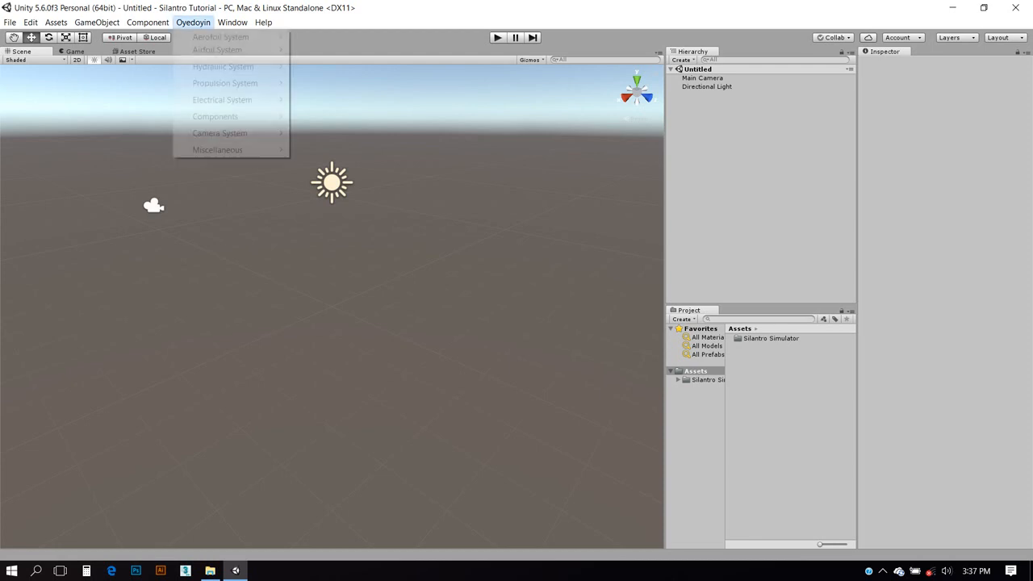
pyautogui.moveTo(216, 50)
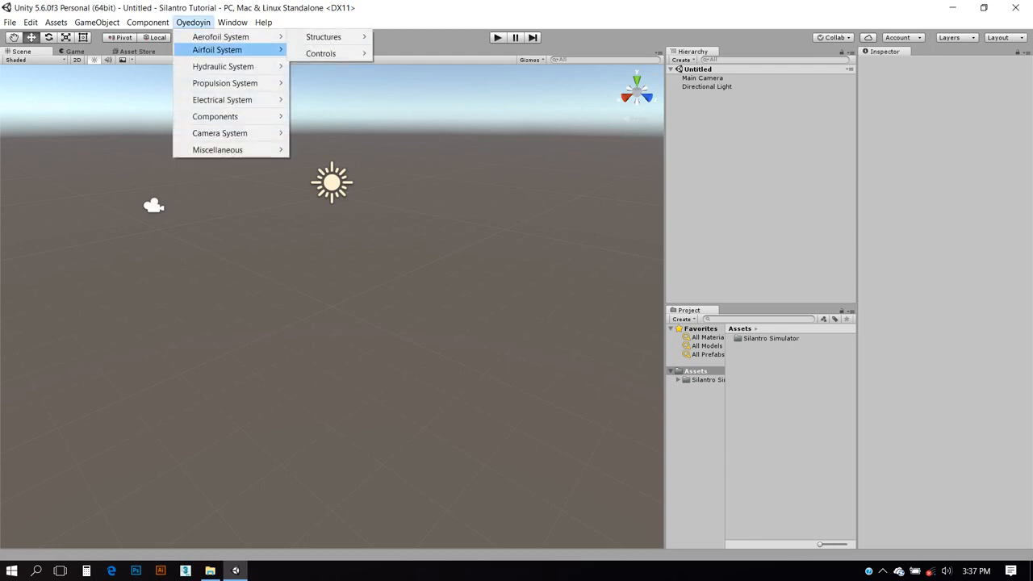
pyautogui.moveTo(219, 35)
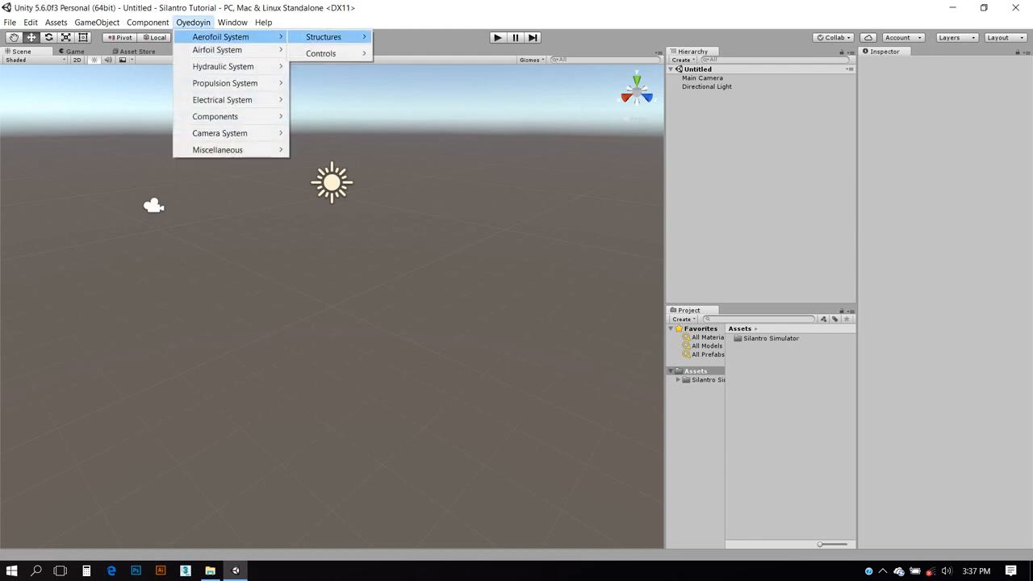
pyautogui.moveTo(223, 66)
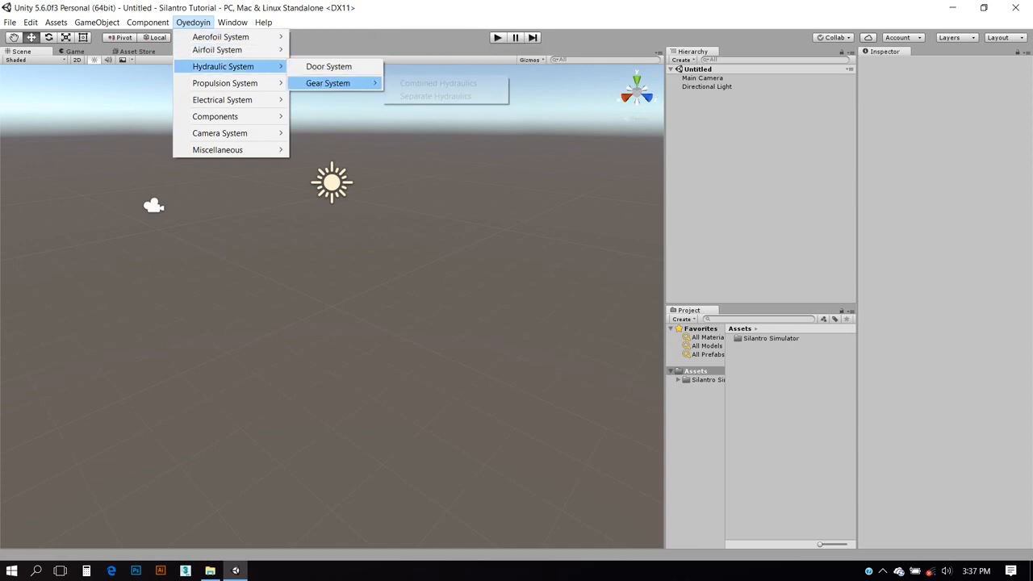
pyautogui.moveTo(223, 100)
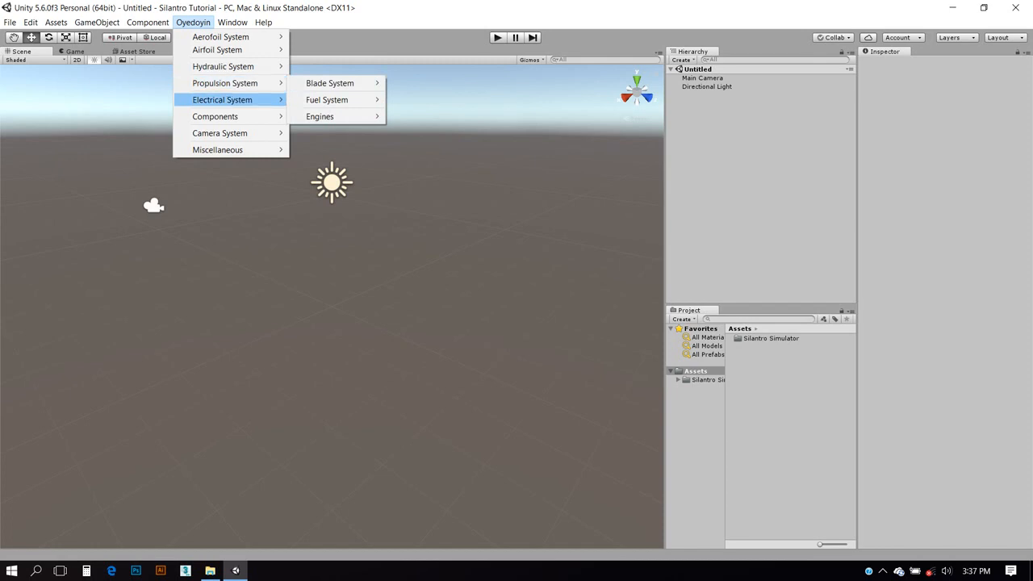
pyautogui.moveTo(327, 116)
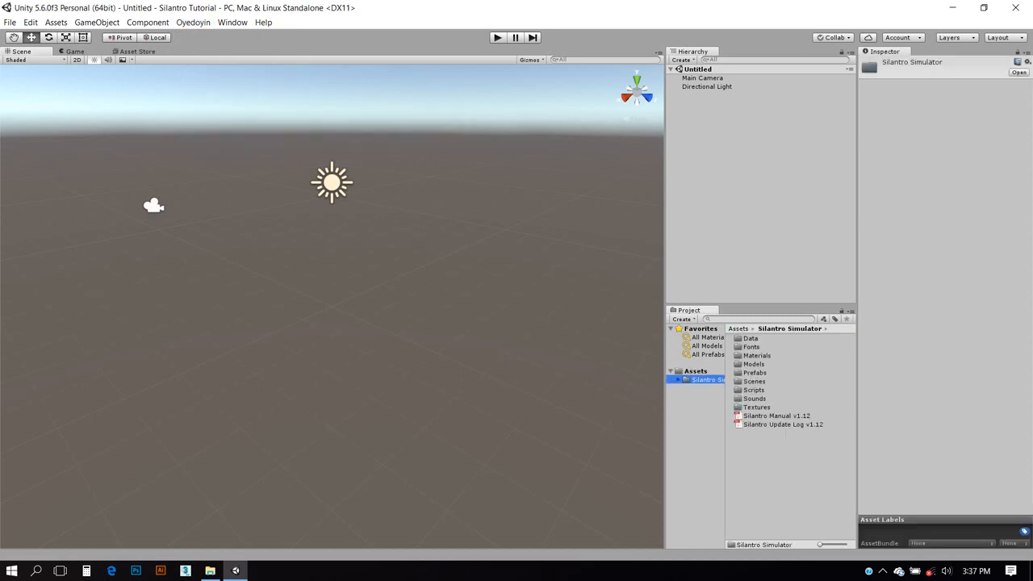
pyautogui.click(774, 416)
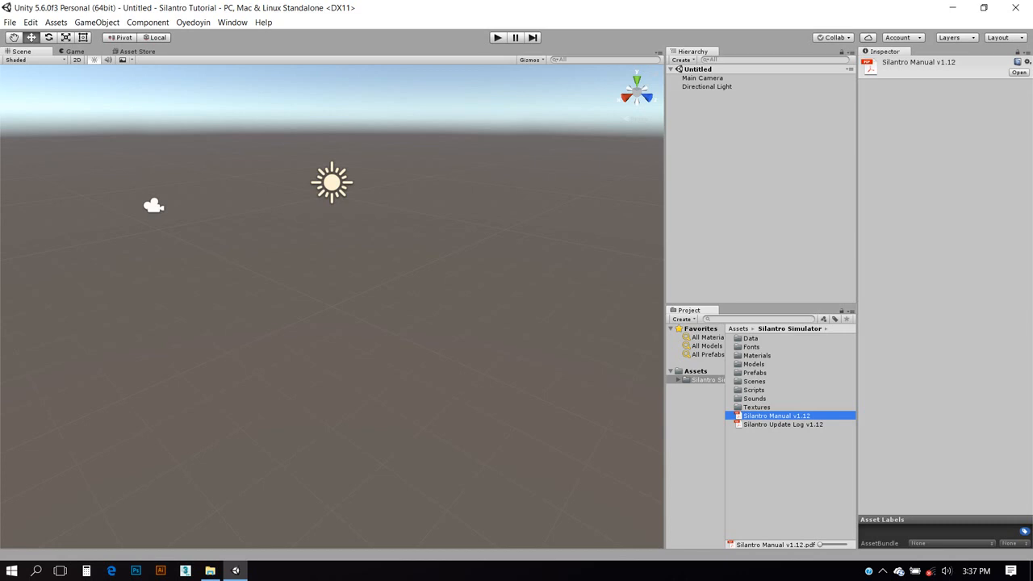
pyautogui.click(194, 23)
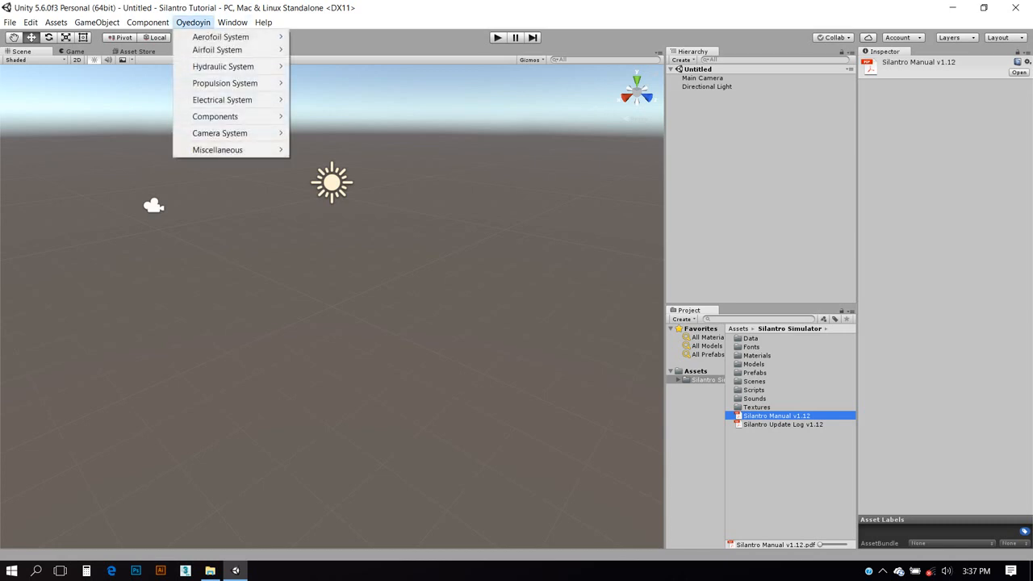
pyautogui.moveTo(222, 66)
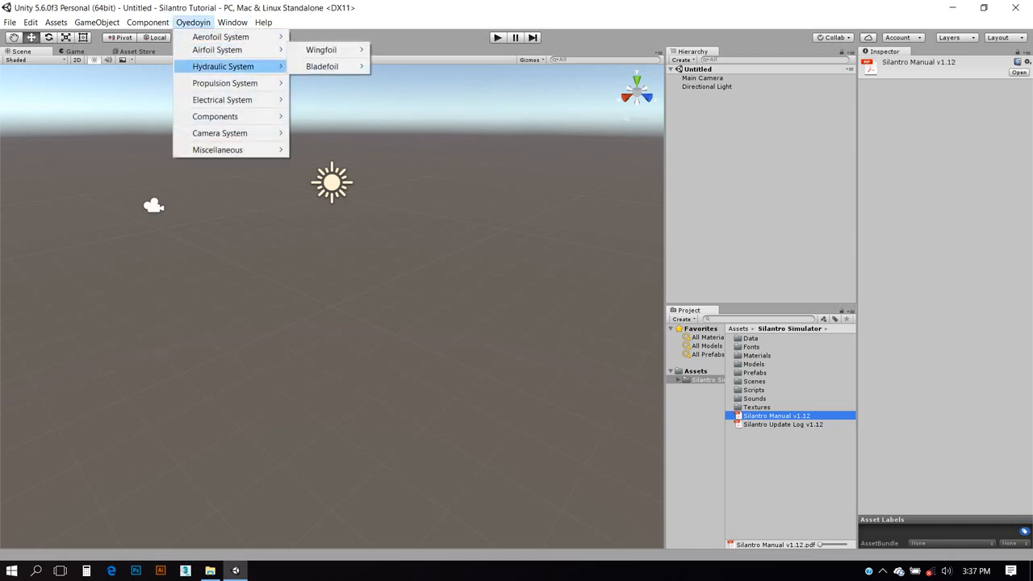
pyautogui.moveTo(223, 100)
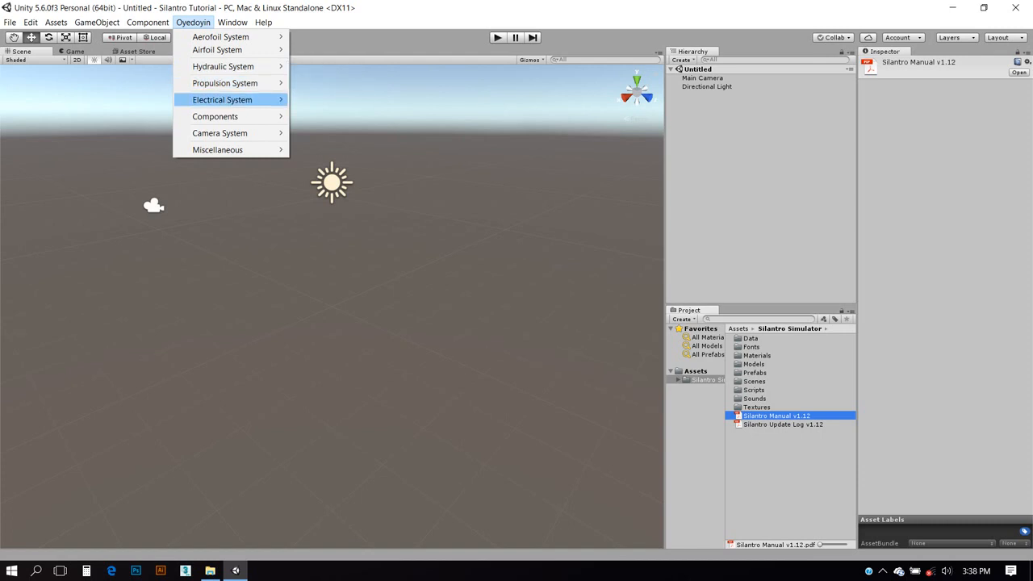
pyautogui.moveTo(216, 149)
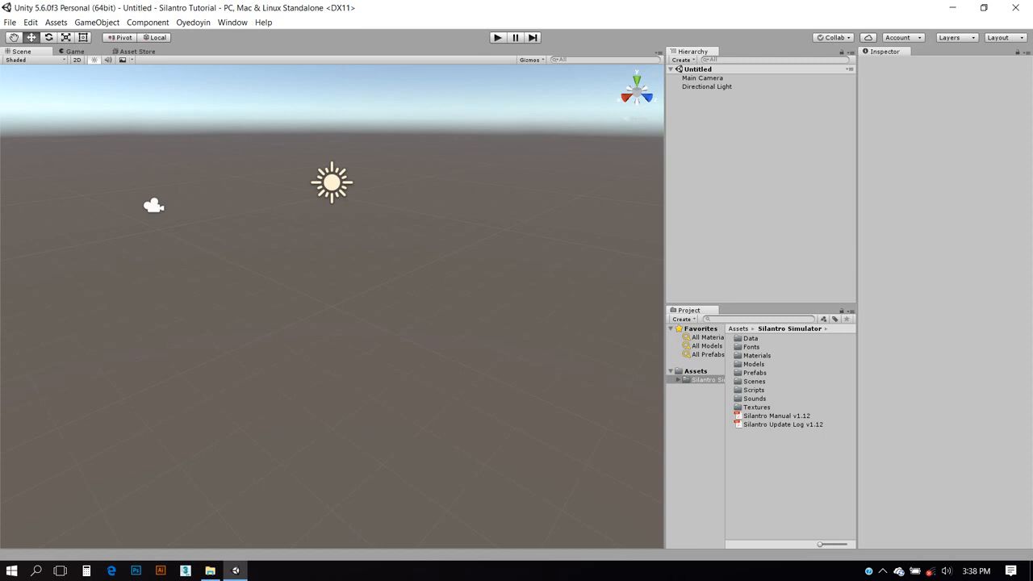
# - Expand the Silantro Simulator Scenes folder, preview the F-35 Demonstrator and enter the examples subfolder
pyautogui.click(707, 380)
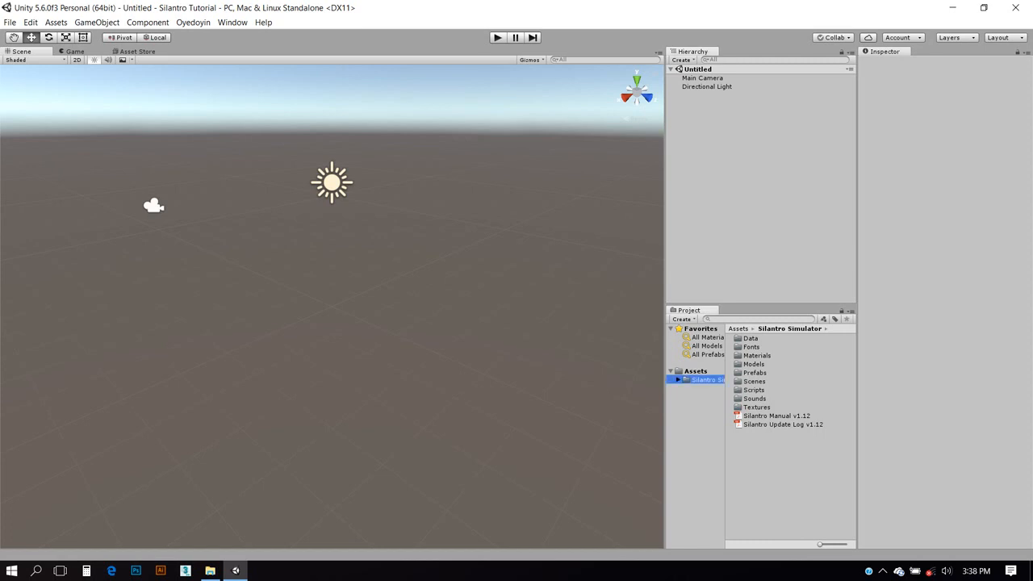
pyautogui.click(678, 379)
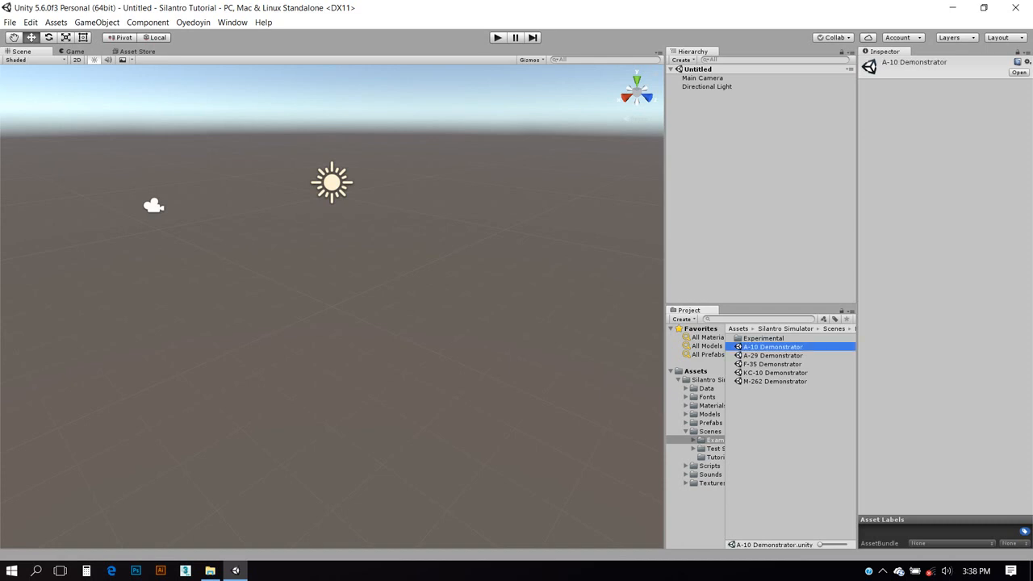
pyautogui.click(772, 365)
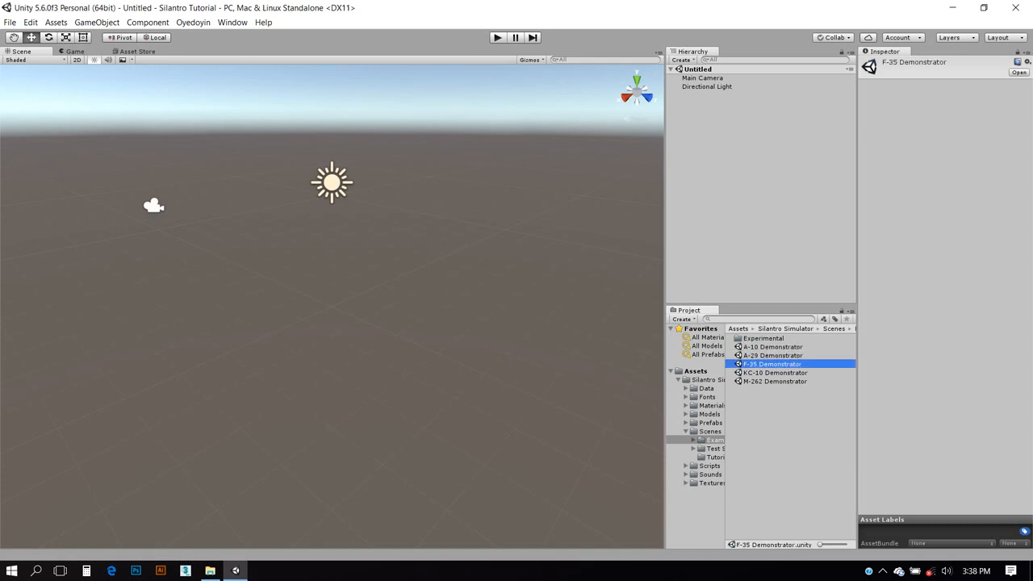
pyautogui.click(773, 371)
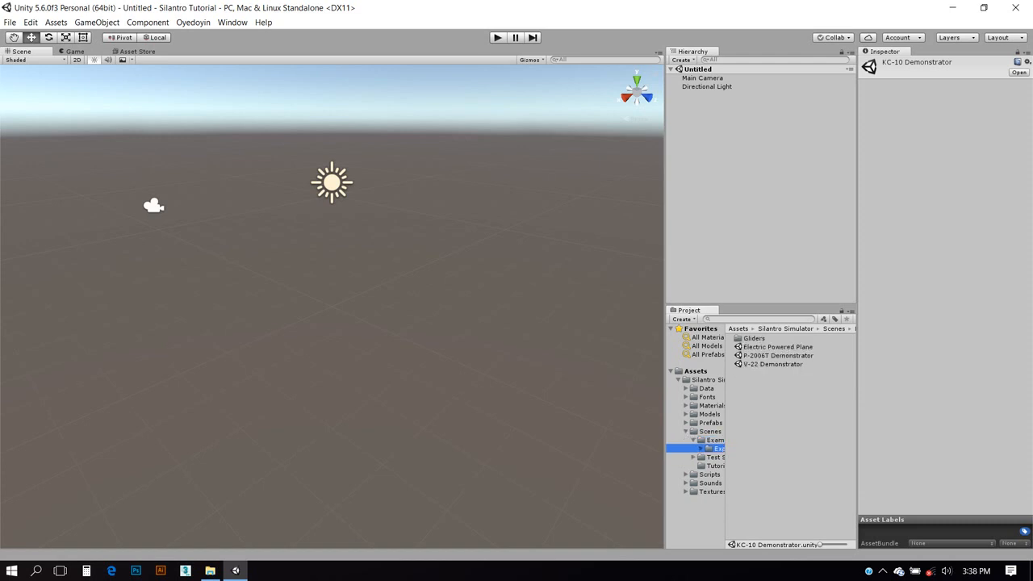
# - Preview the Electric Powered Plane, V-22 and fighter demonstrator scenes in the Inspector
pyautogui.click(777, 345)
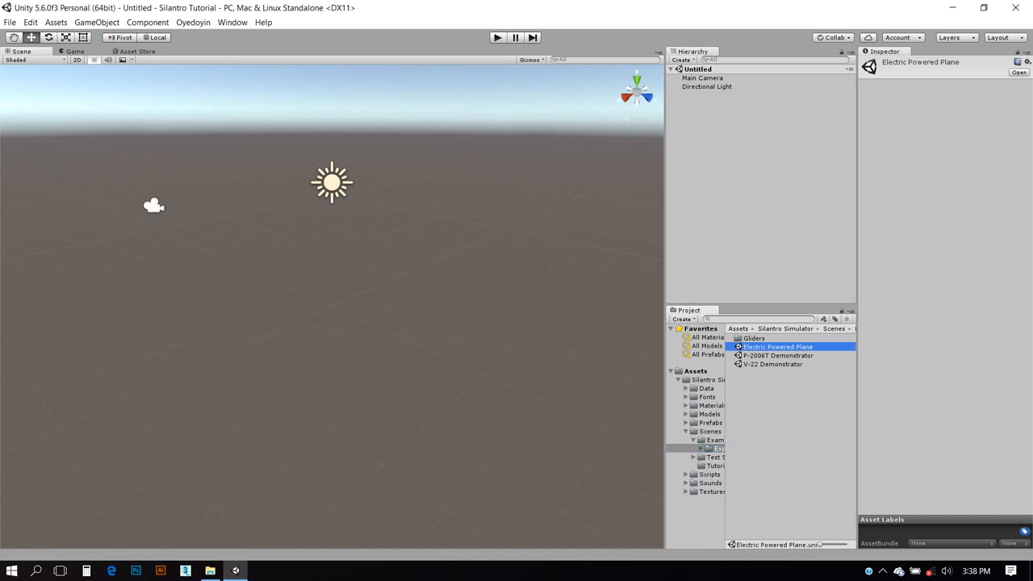
pyautogui.click(772, 365)
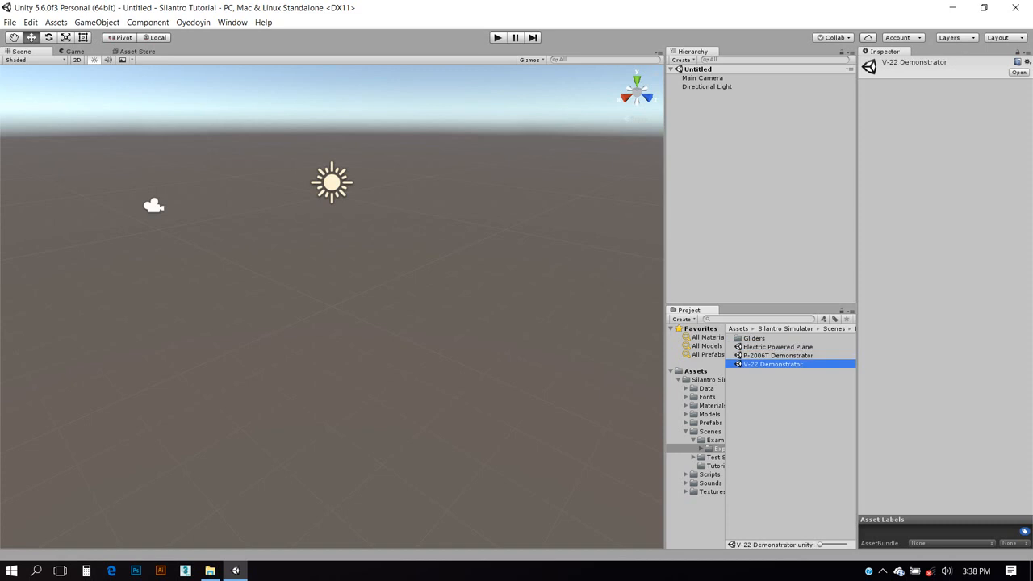
pyautogui.click(777, 356)
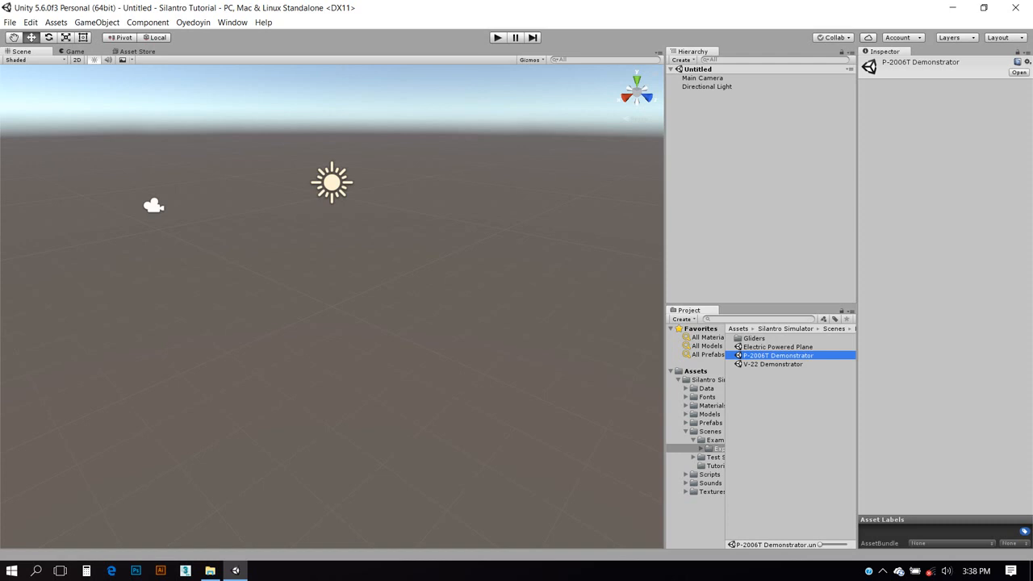
pyautogui.click(771, 365)
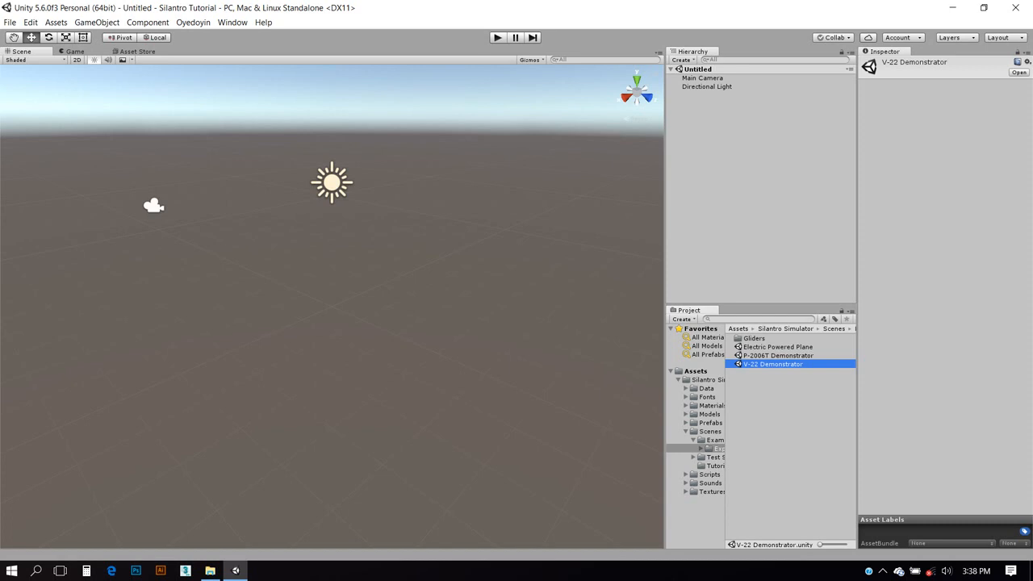
pyautogui.click(778, 345)
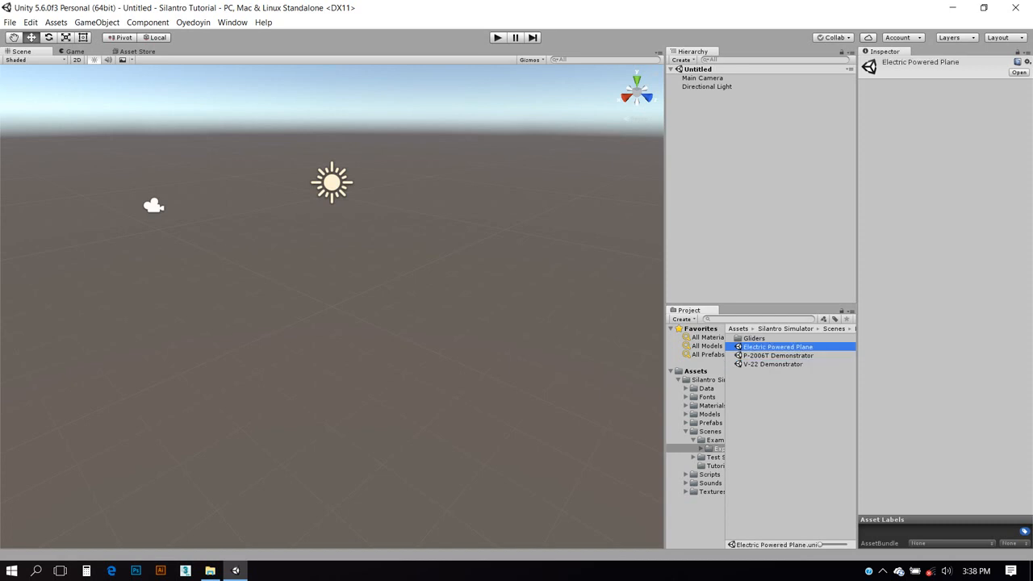
# - Return to the main Scenes folder and load the A-29 Demonstrator scene
pyautogui.click(775, 355)
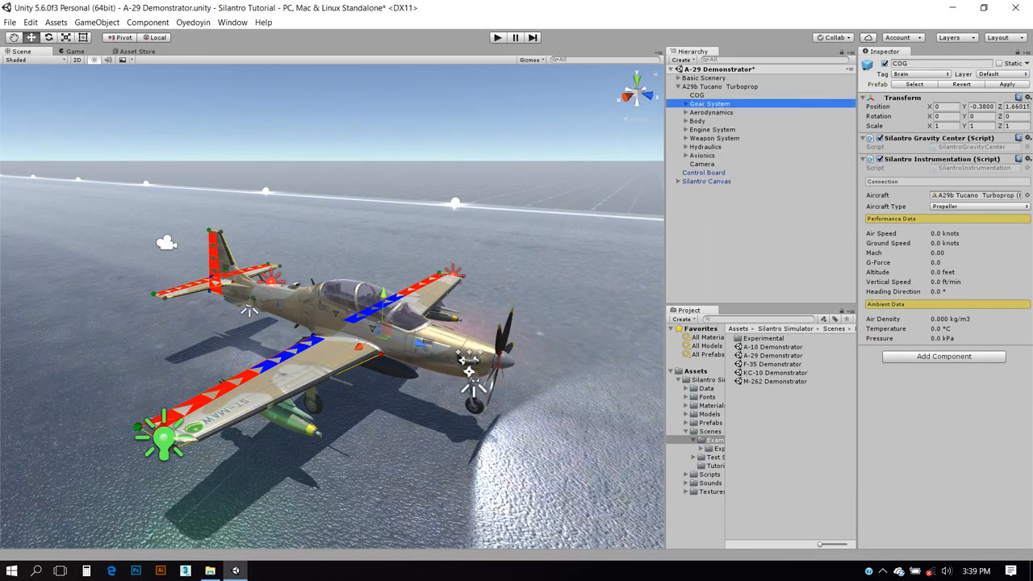
# - Inspect the A-29's centre of gravity and gear system, revealing the individual landing gears
pyautogui.click(697, 95)
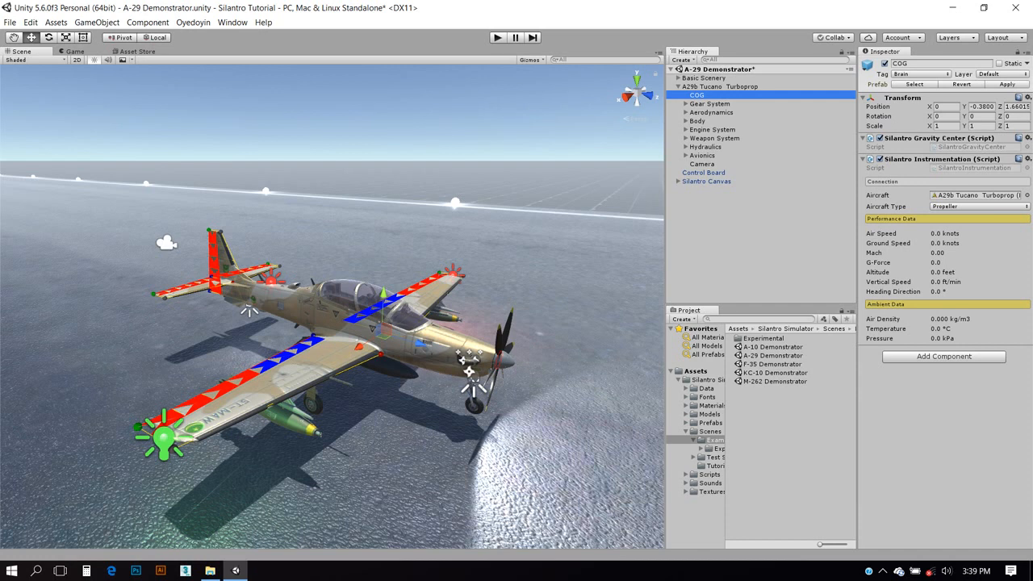
pyautogui.click(710, 103)
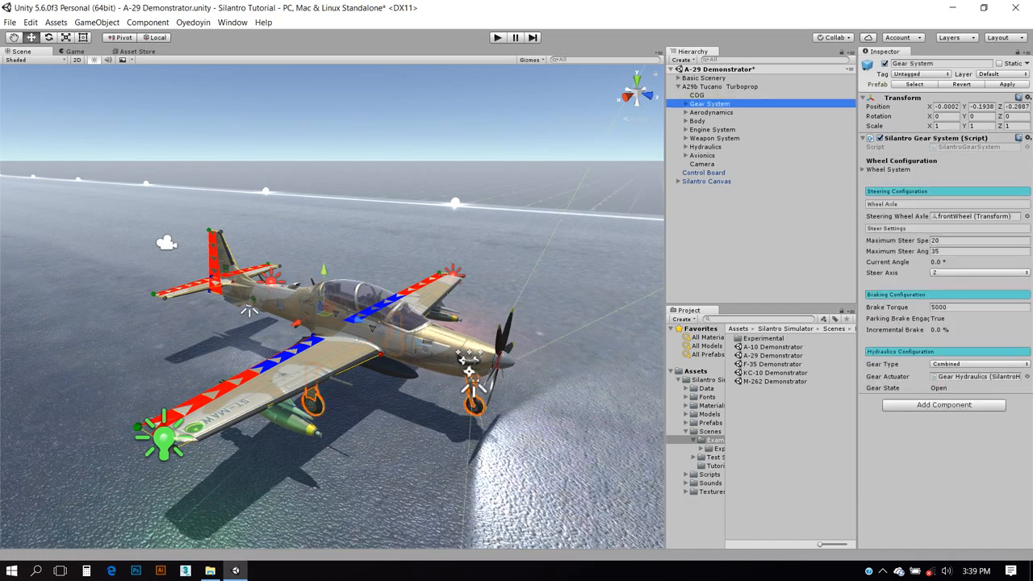
pyautogui.click(713, 113)
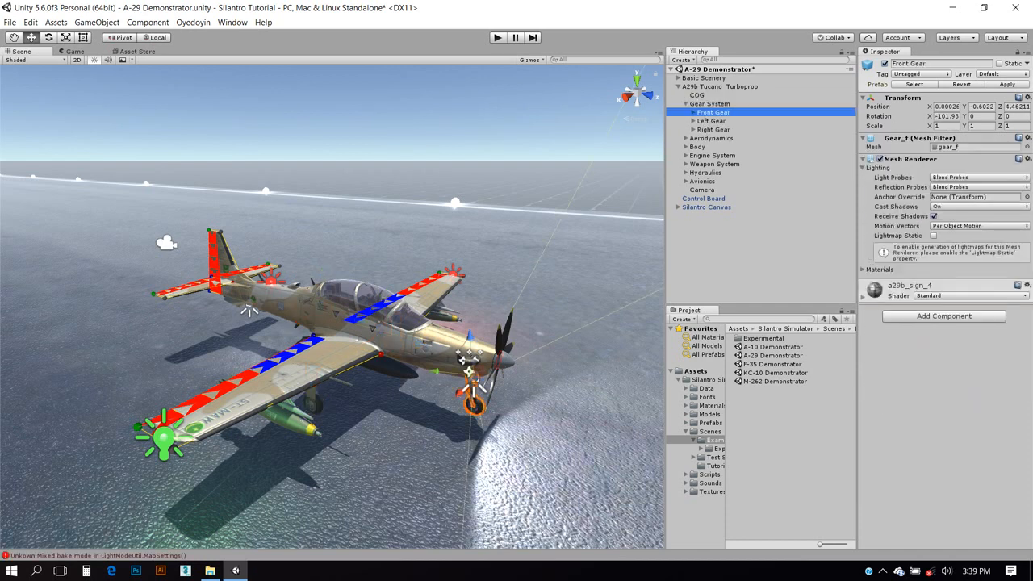
# - Inspect the left tail airfoil under Aerodynamics and the Hartzell Super Blade propeller
pyautogui.click(712, 165)
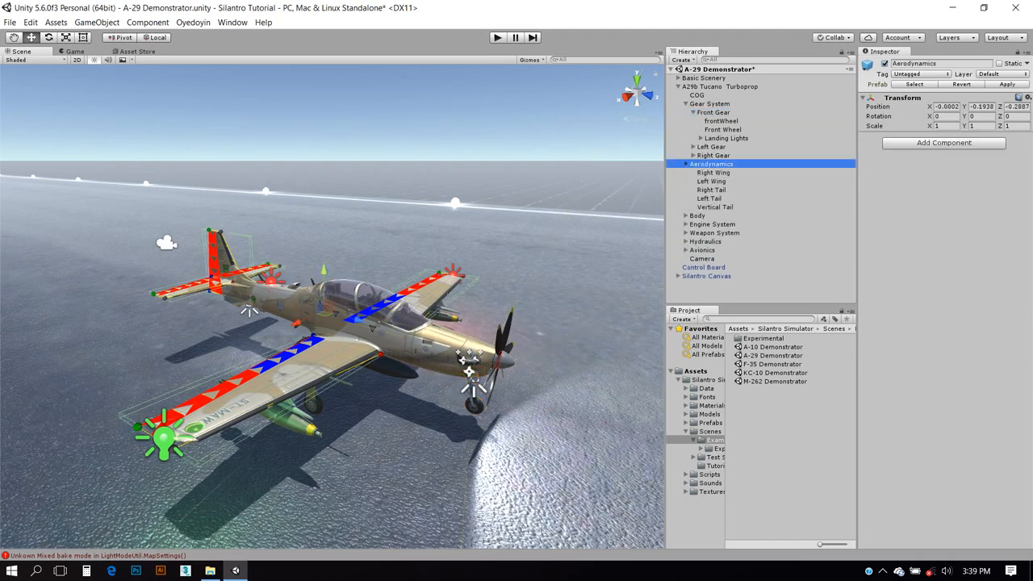
pyautogui.click(708, 197)
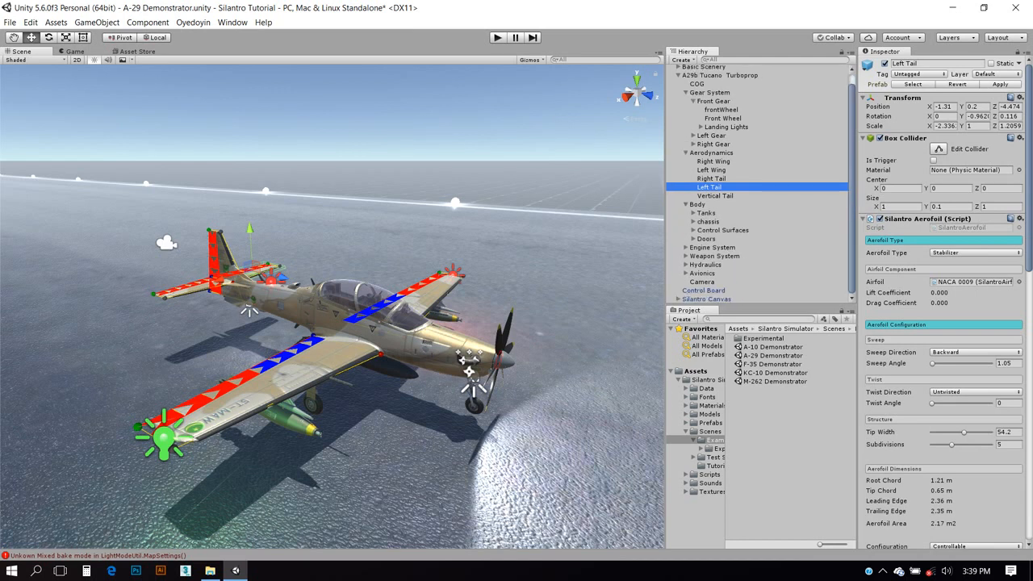
pyautogui.click(713, 247)
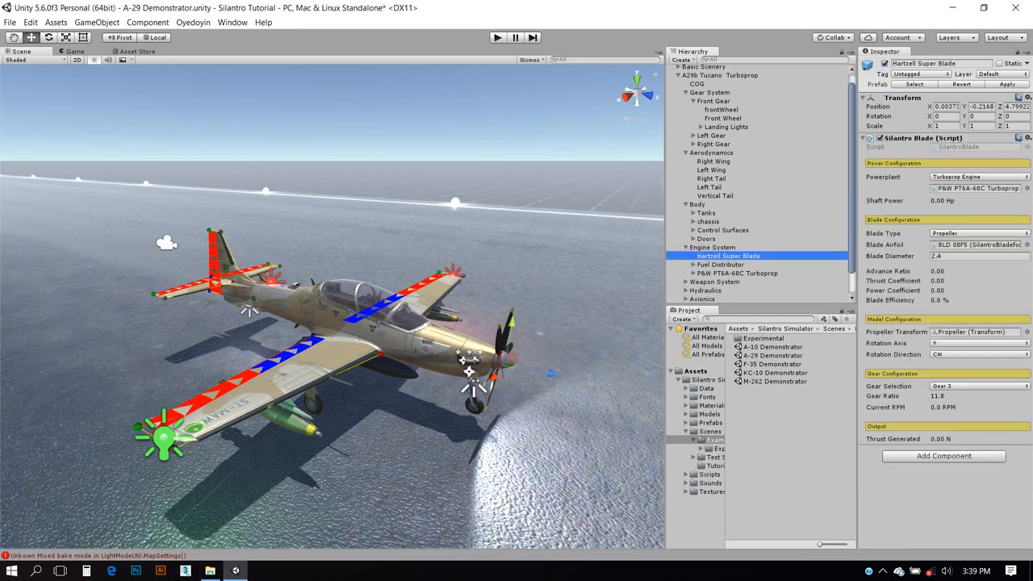
# - Reveal the weapon system's guns and inspect the first MG 131 Gatling gun
pyautogui.click(716, 281)
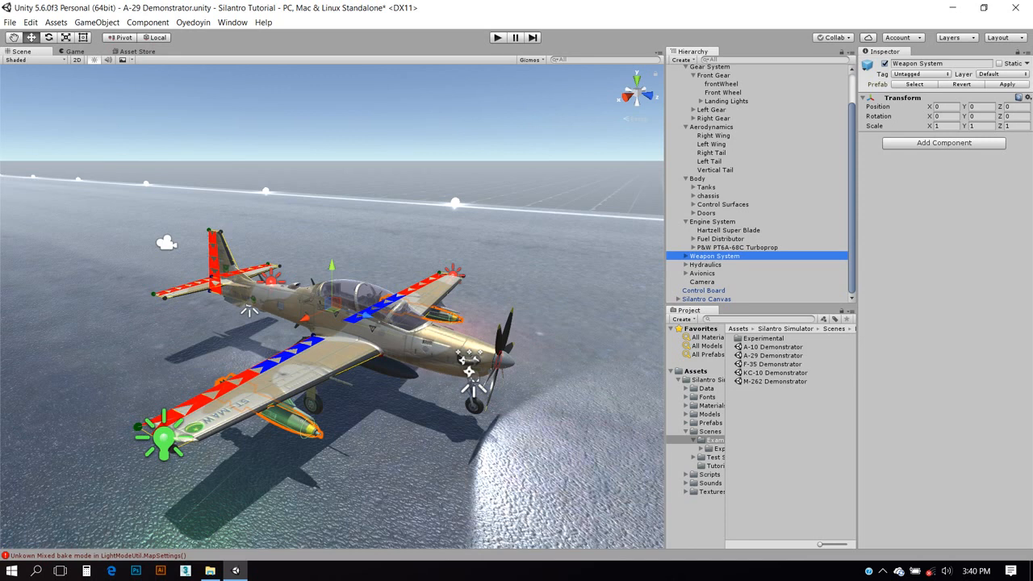
pyautogui.click(685, 255)
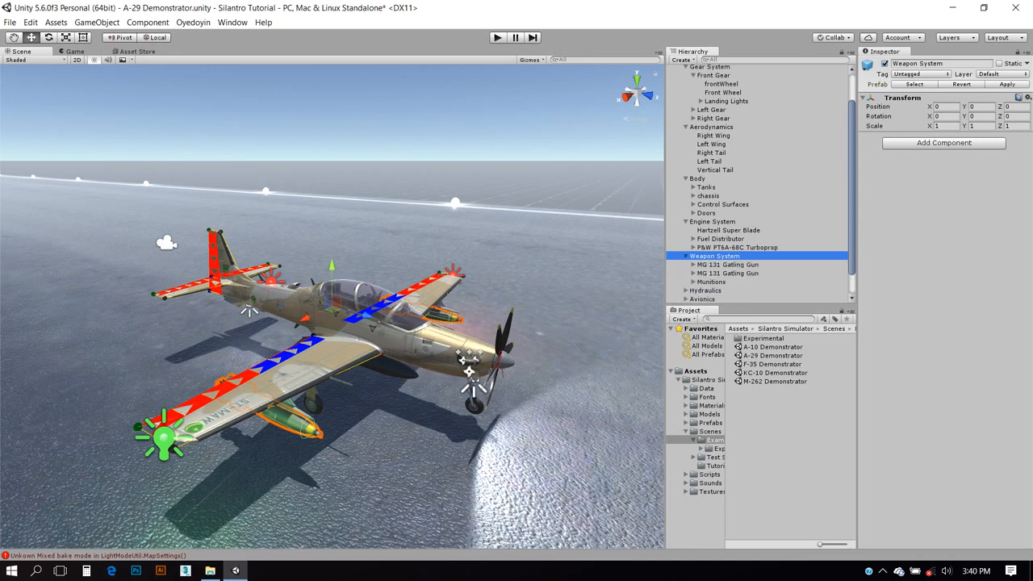
pyautogui.click(727, 264)
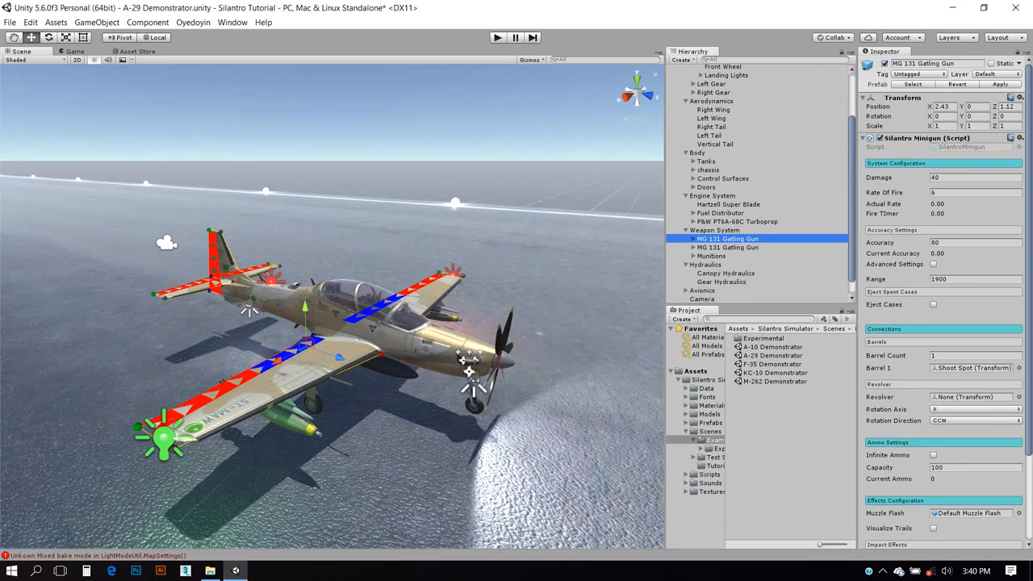
# - Inspect the gear hydraulics, black box data logger and radar settings
pyautogui.click(720, 281)
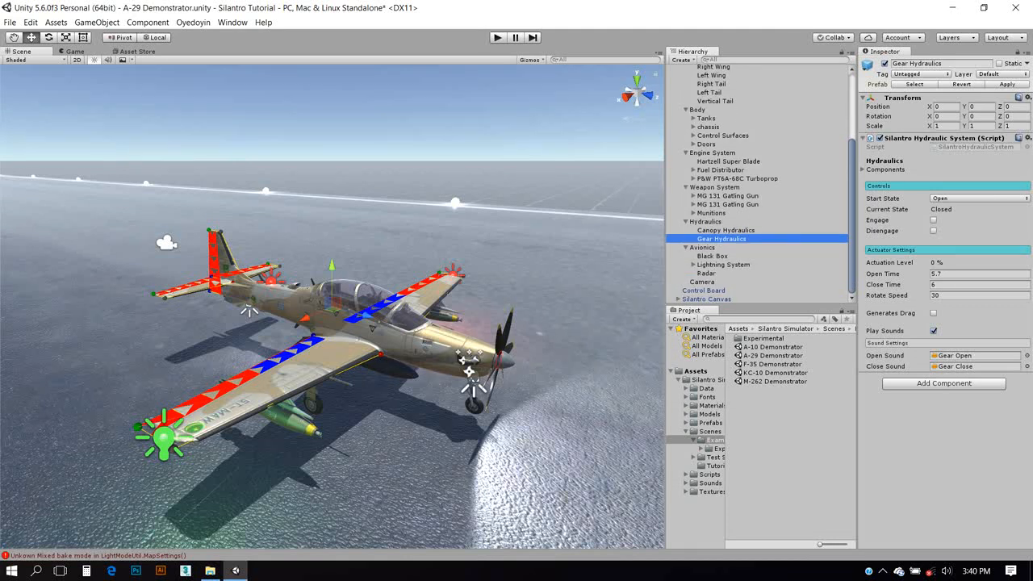
pyautogui.click(711, 255)
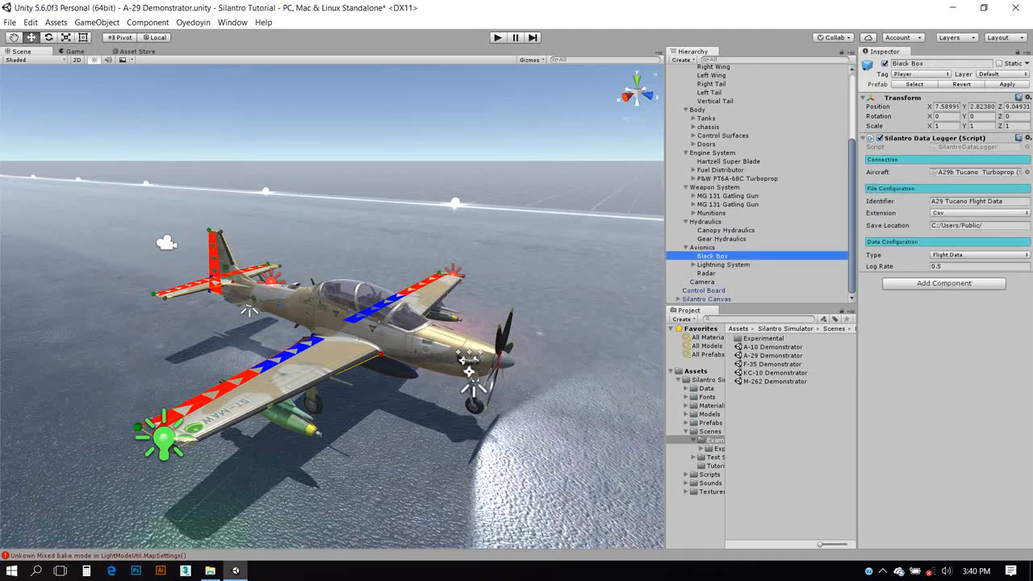
pyautogui.click(704, 272)
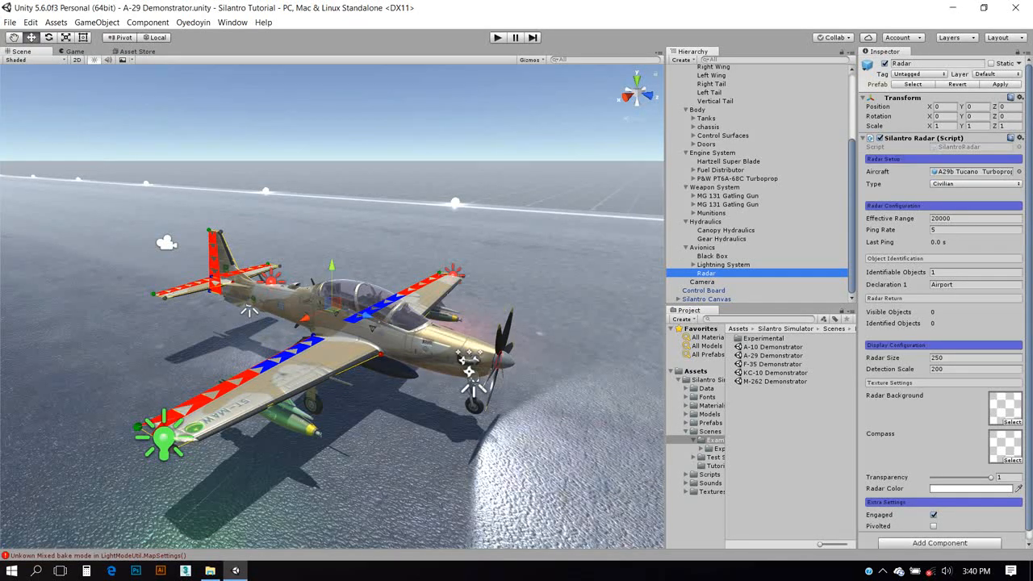
pyautogui.click(193, 23)
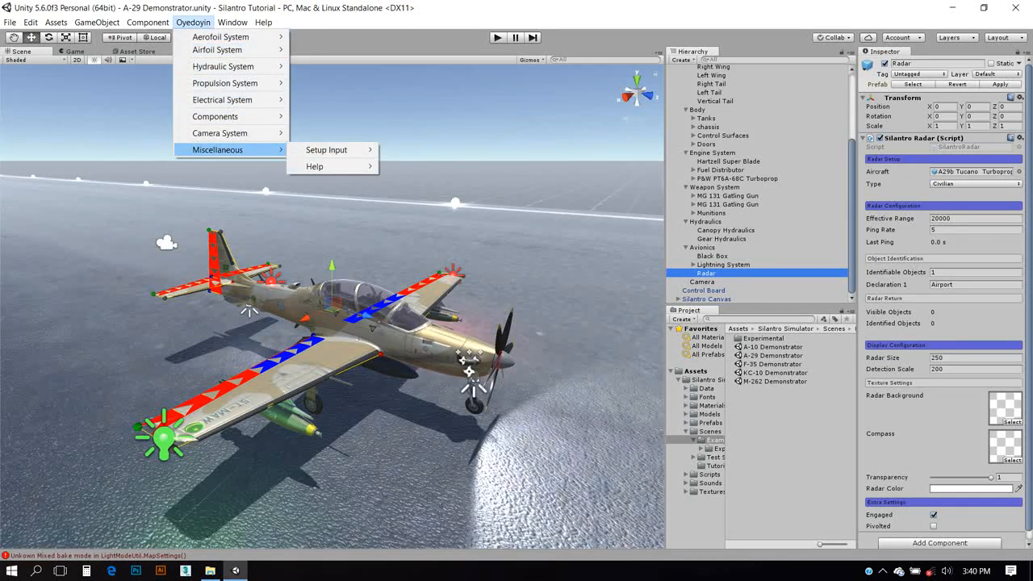
pyautogui.moveTo(326, 148)
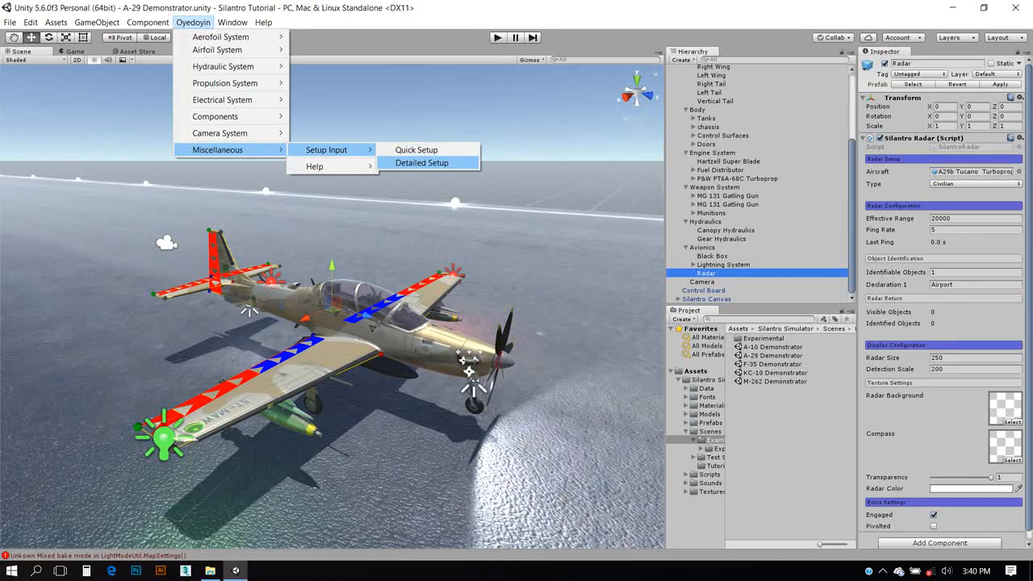
pyautogui.moveTo(416, 149)
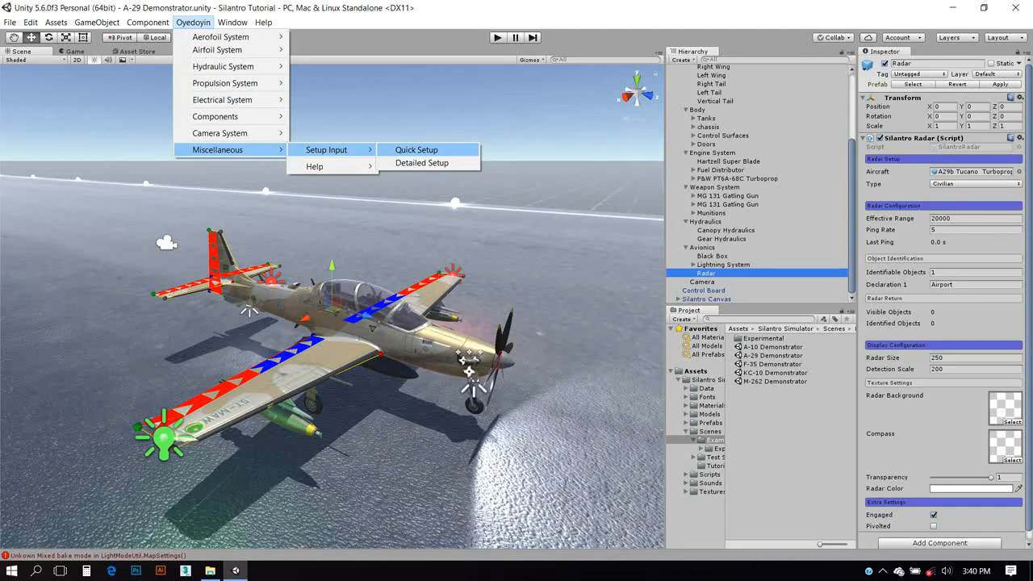
# - Show Silantro's Quick Setup input window listing the keyboard control bindings
pyautogui.click(421, 162)
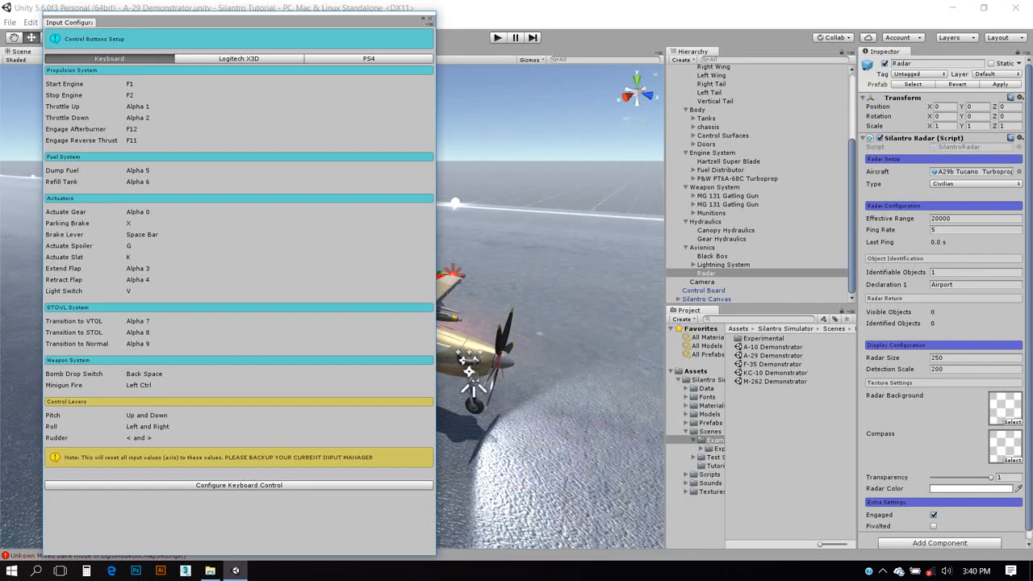
# - Review the Logitech X3D and PS4 binding tabs, then check the joystick-connected console message
pyautogui.click(239, 58)
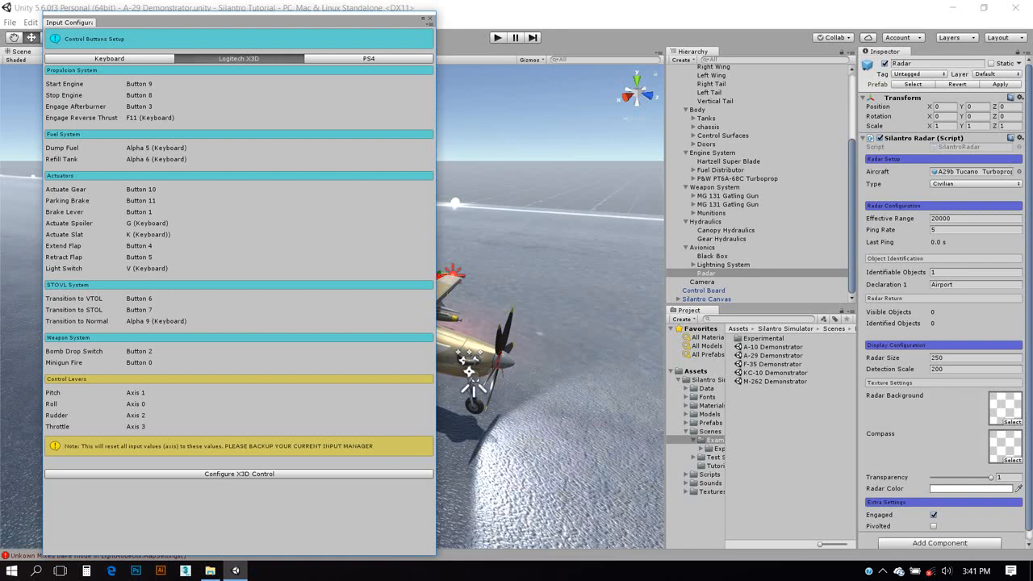
pyautogui.click(368, 58)
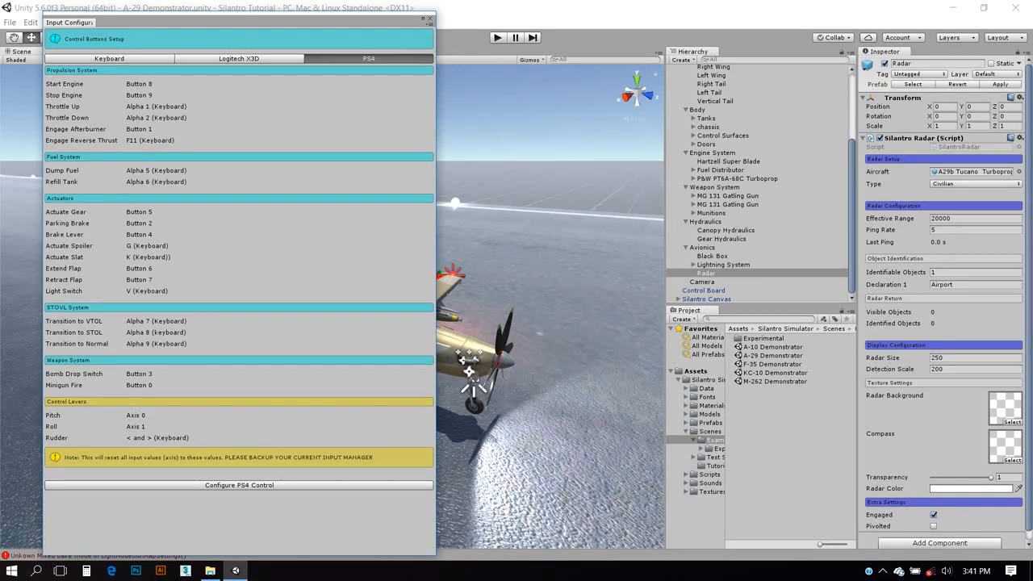
pyautogui.click(239, 58)
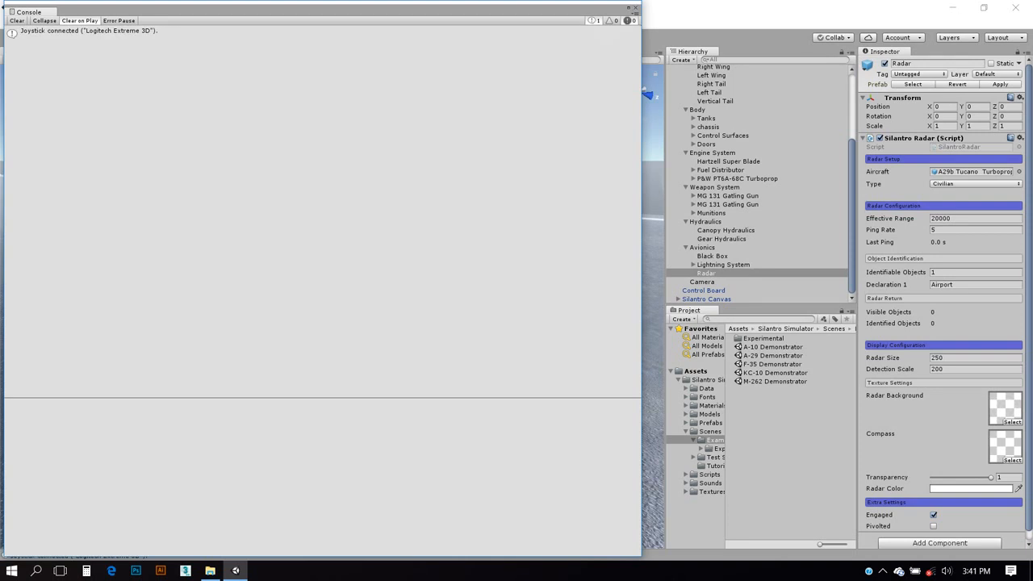
# - Close the console and reopen the input setup window from the Oyedoyin menu
pyautogui.click(89, 31)
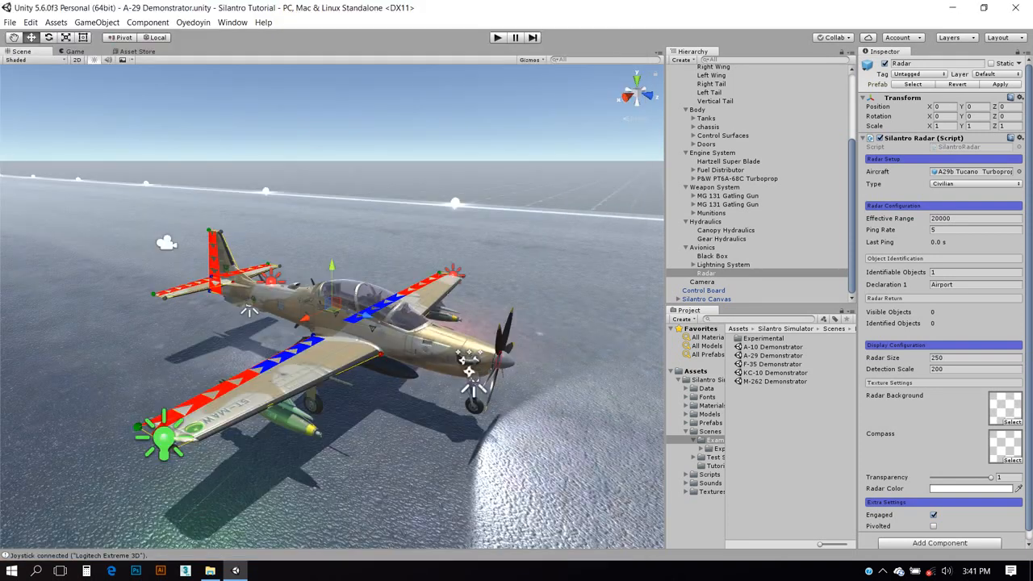
pyautogui.click(194, 23)
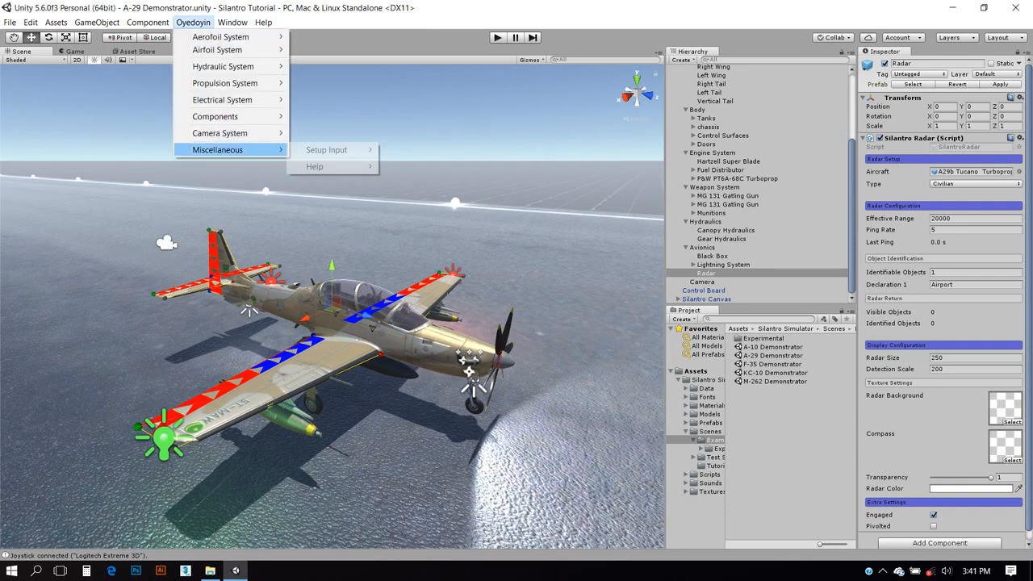
pyautogui.moveTo(326, 149)
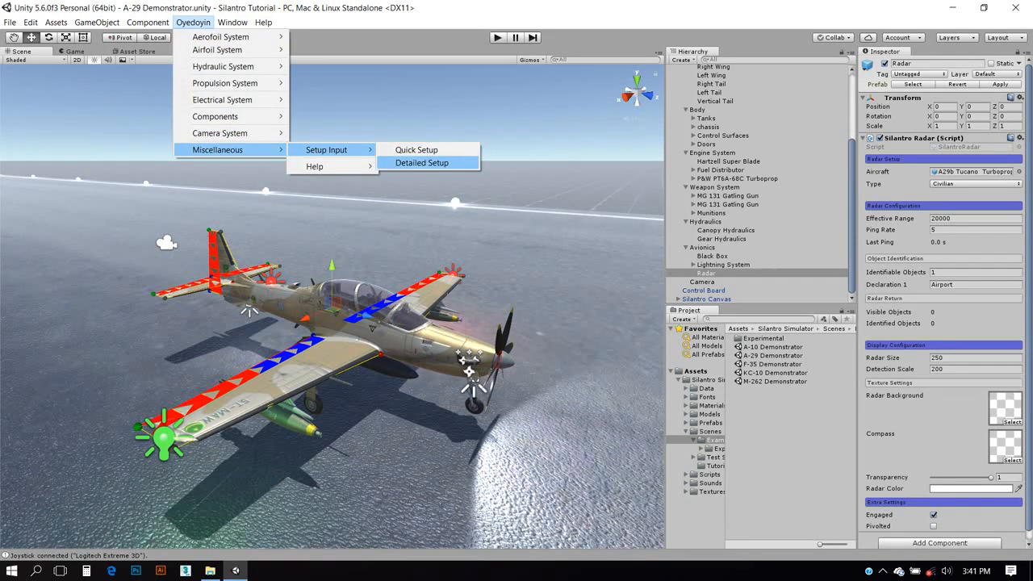
pyautogui.click(421, 161)
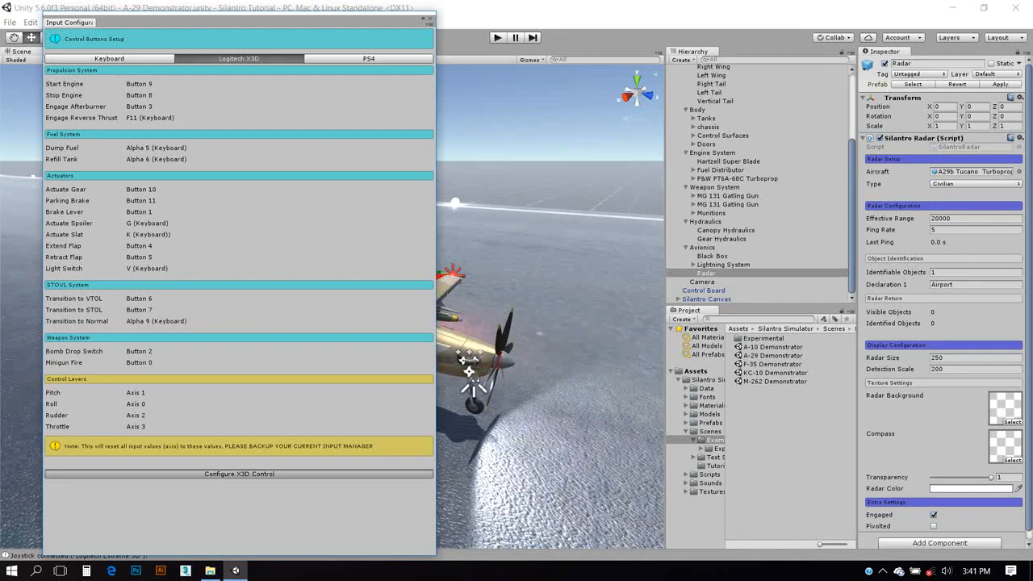
# - Apply Configure X3D Control for the Logitech joystick and start Play mode on the A-29
pyautogui.click(238, 475)
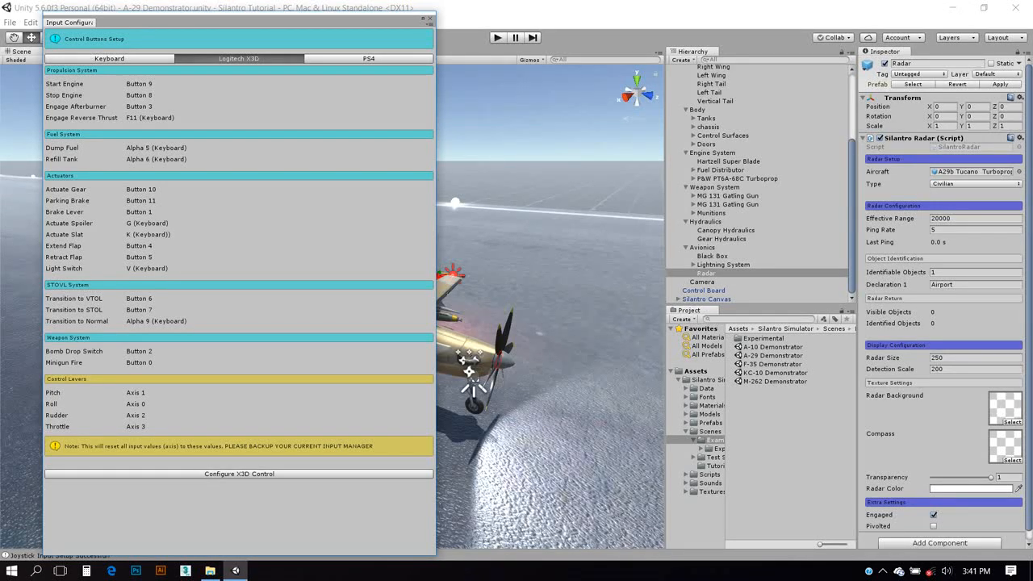
pyautogui.click(430, 19)
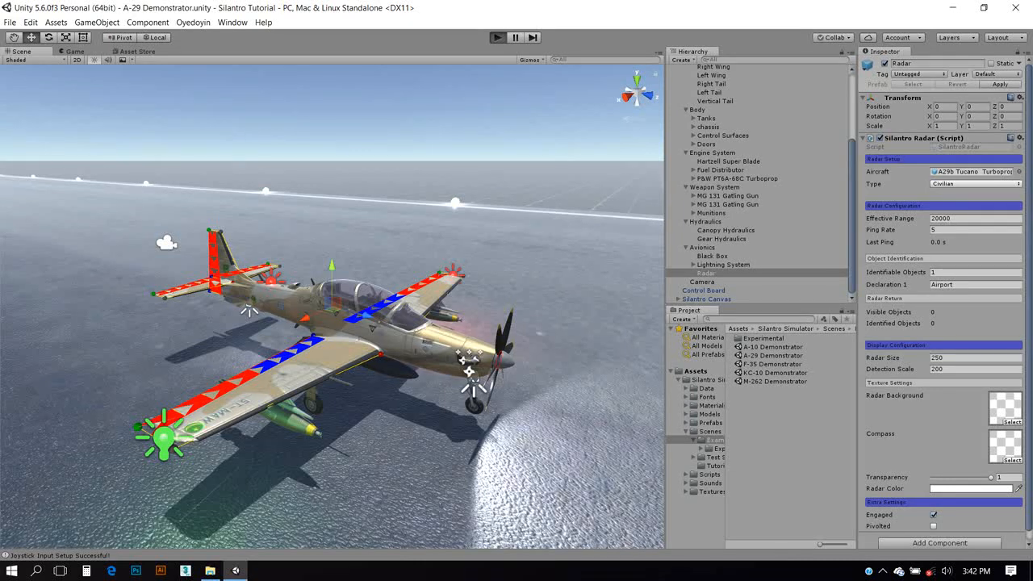
pyautogui.click(497, 37)
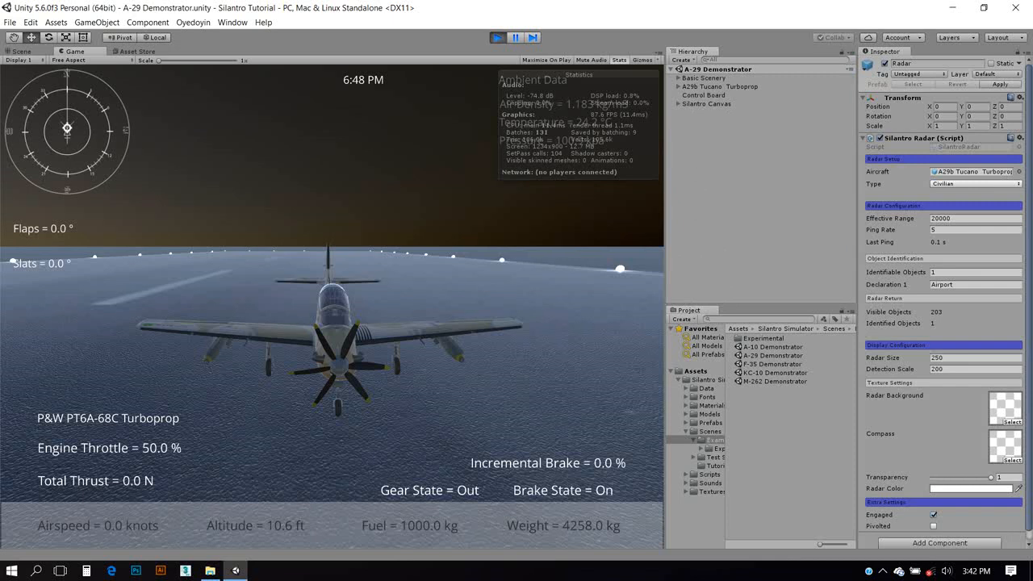
# - Fly the A-29 Tucano in Play mode, climbing at full throttle with the flight data display
pyautogui.rightClick(710, 119)
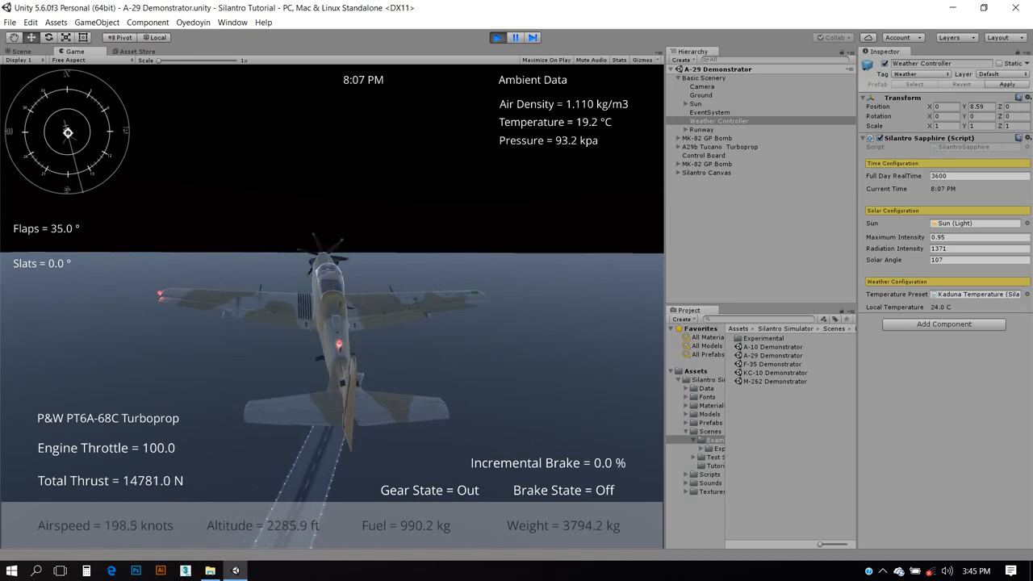
# - Stop the A-29 play session and load the A-10 Demonstrator scene
pyautogui.click(23, 50)
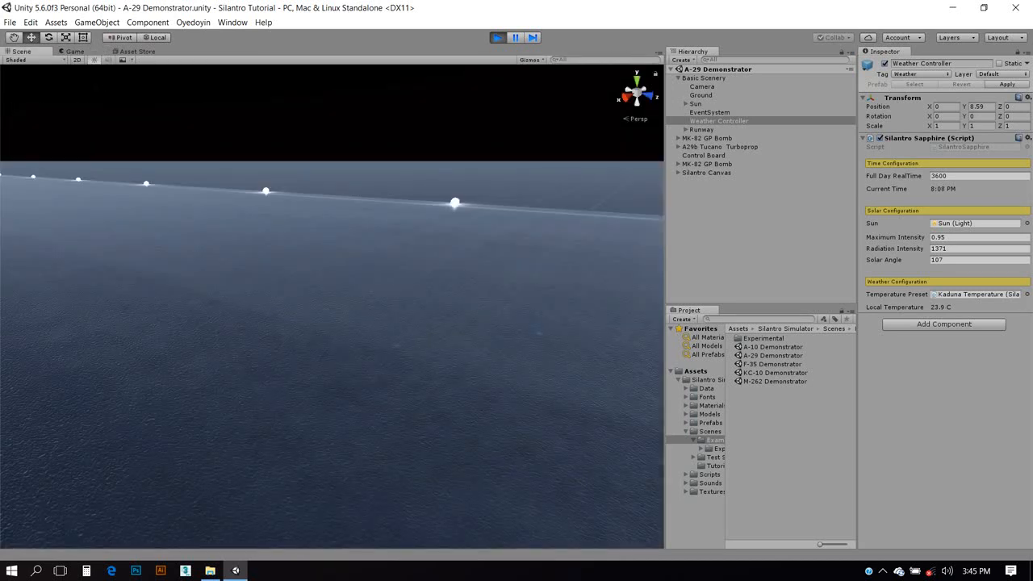
pyautogui.click(707, 164)
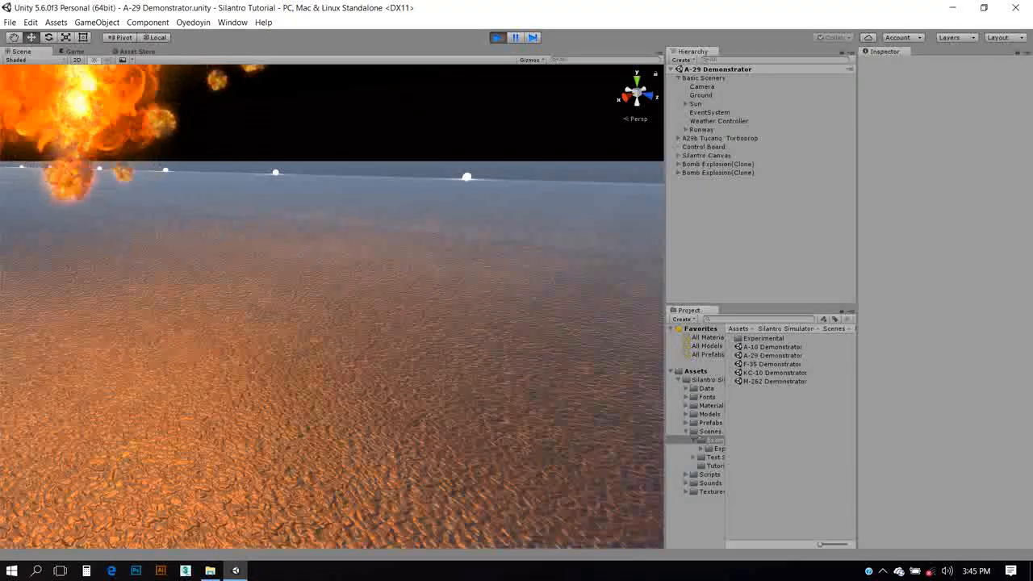
pyautogui.click(74, 50)
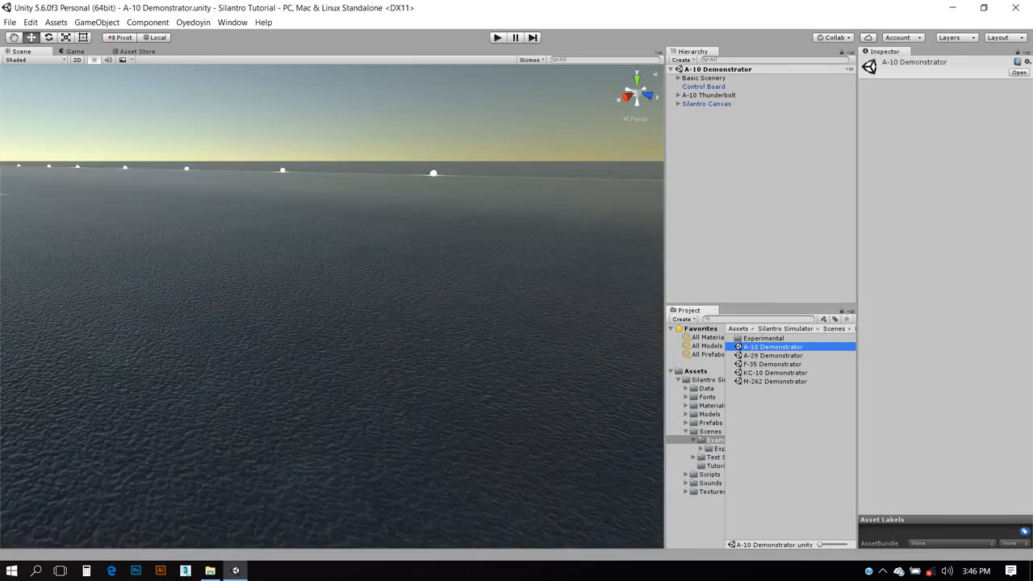
# - Run the A-10 Thunderbolt flight test in Play mode, then stop it to resume editing
pyautogui.click(497, 38)
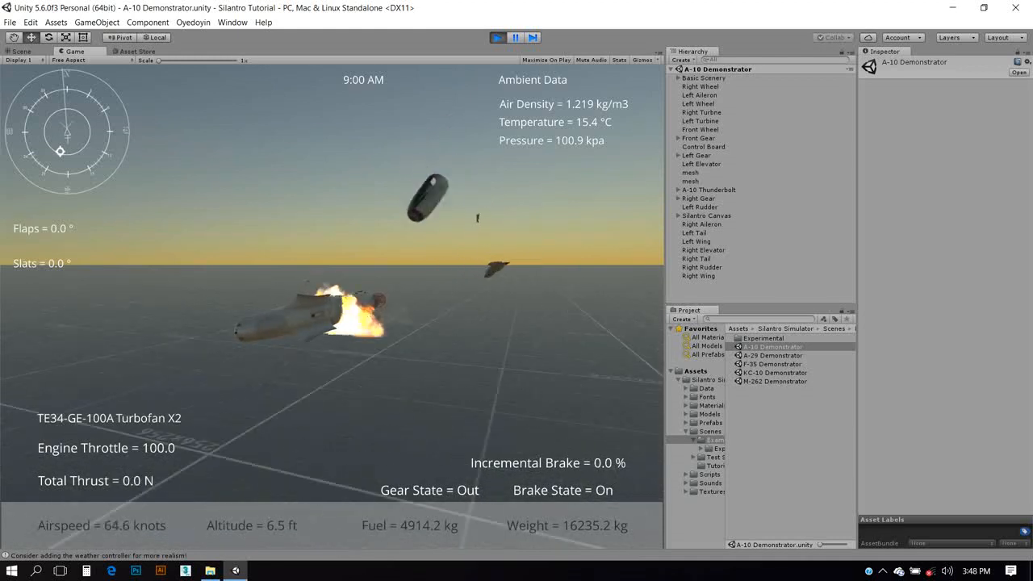
pyautogui.click(497, 37)
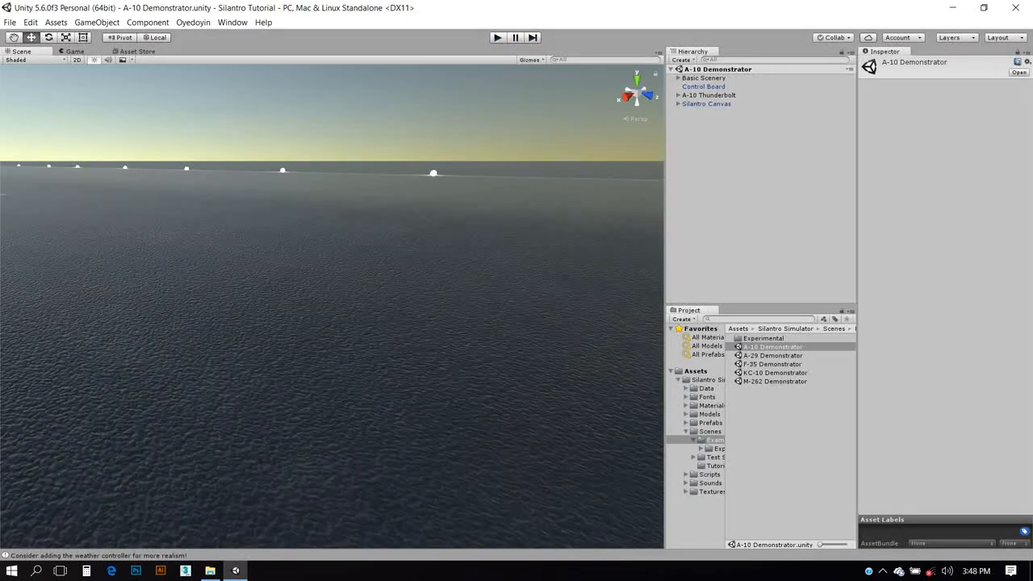